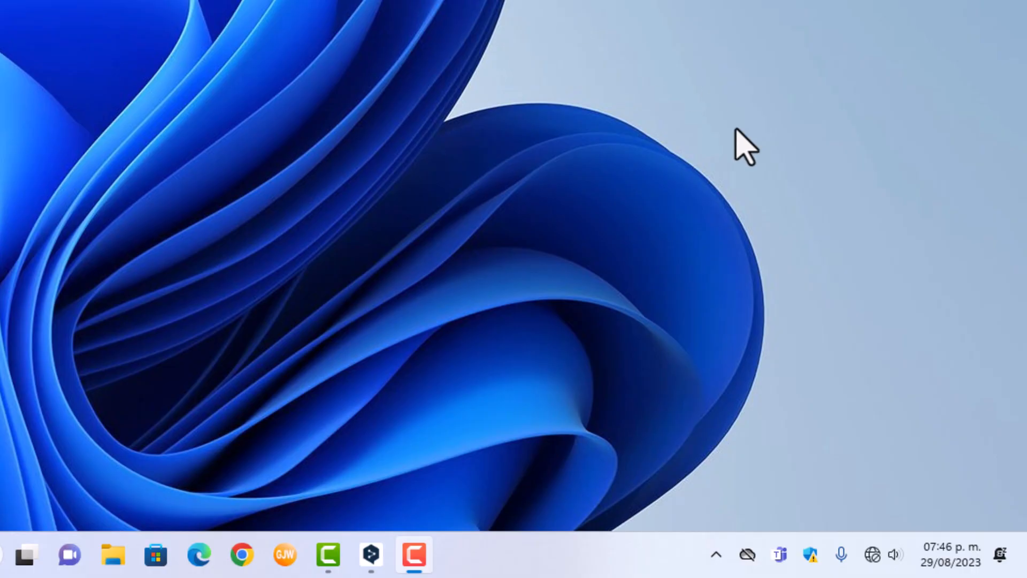
Show the list of nearby Wi-Fi networks from the taskbar Quick Settings panel.
click(894, 554)
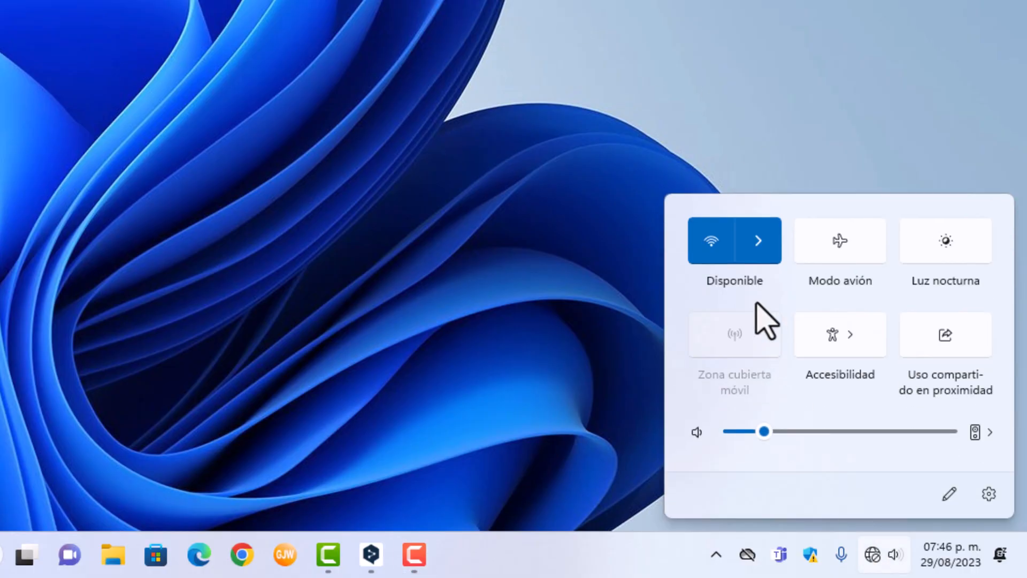
click(758, 239)
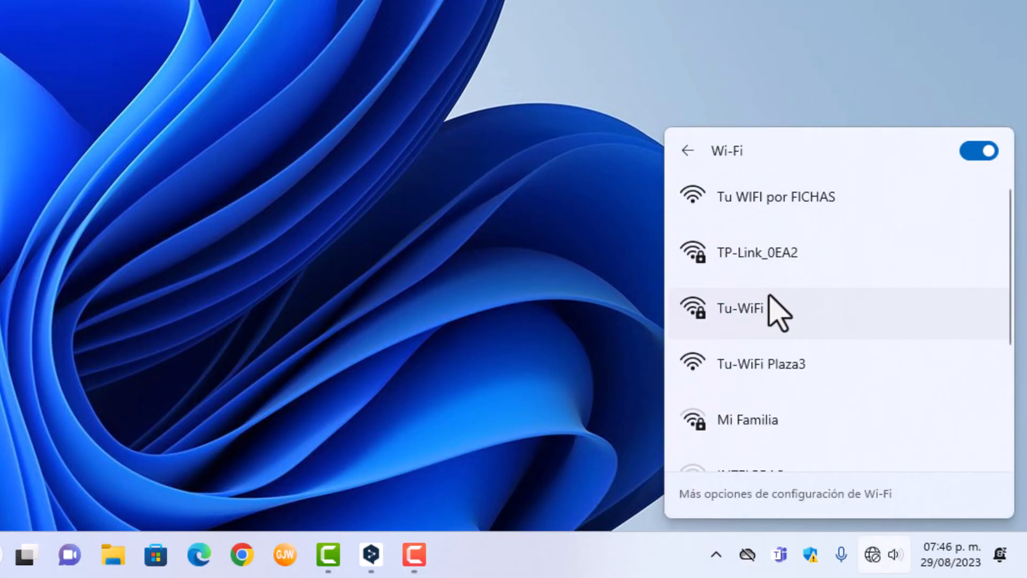
mouse_move(779, 282)
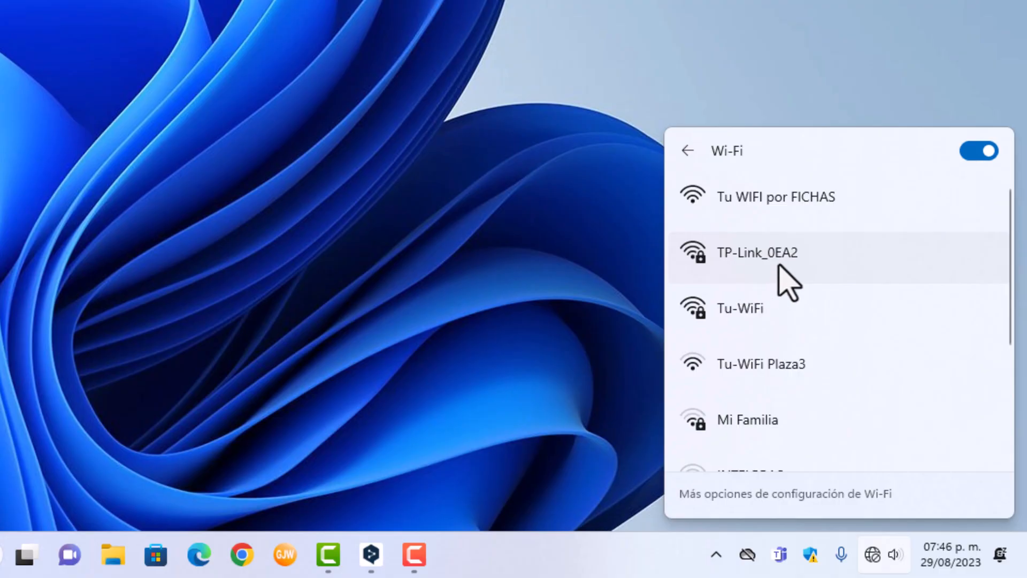
mouse_move(730, 282)
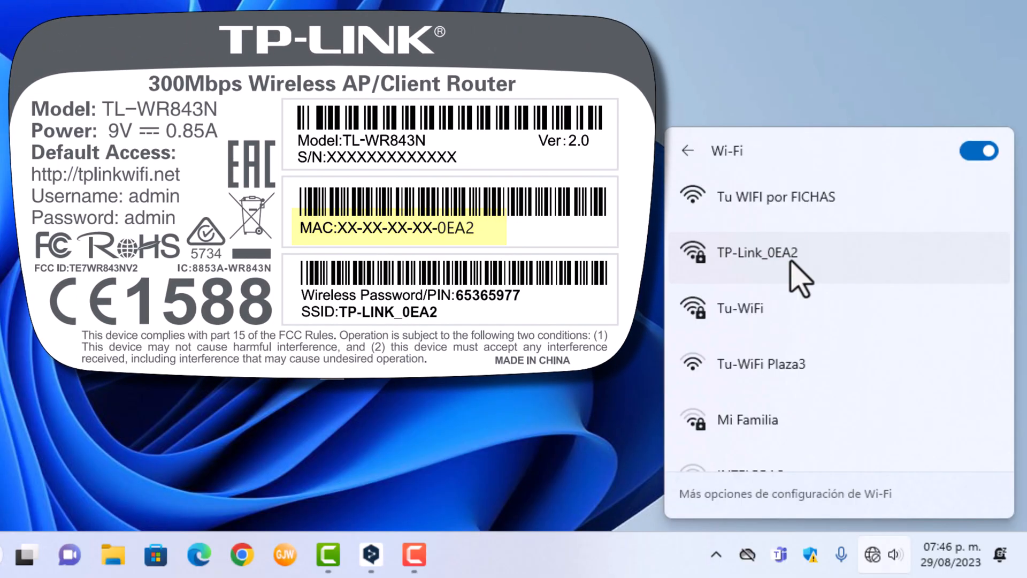
click(757, 252)
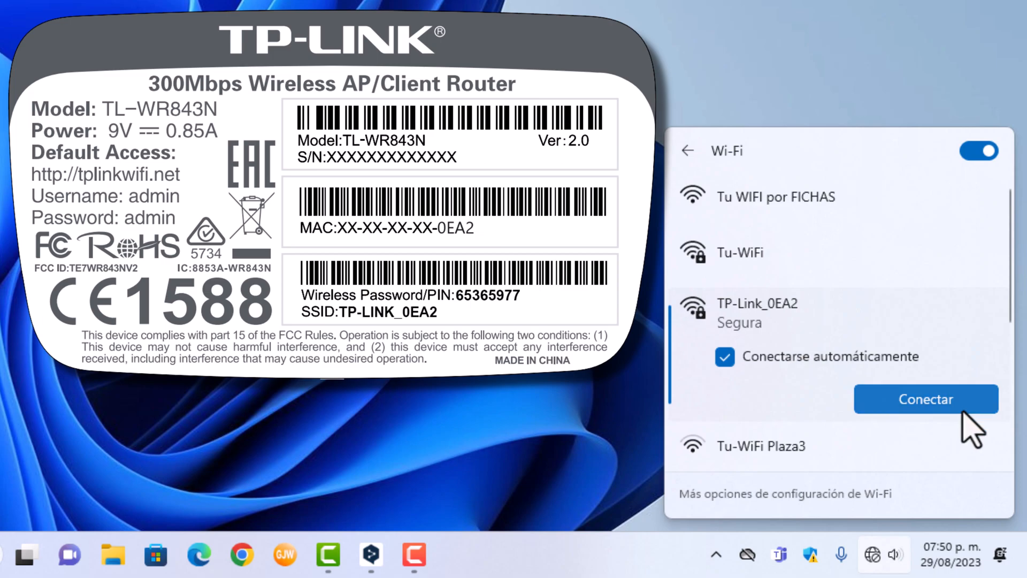
click(926, 398)
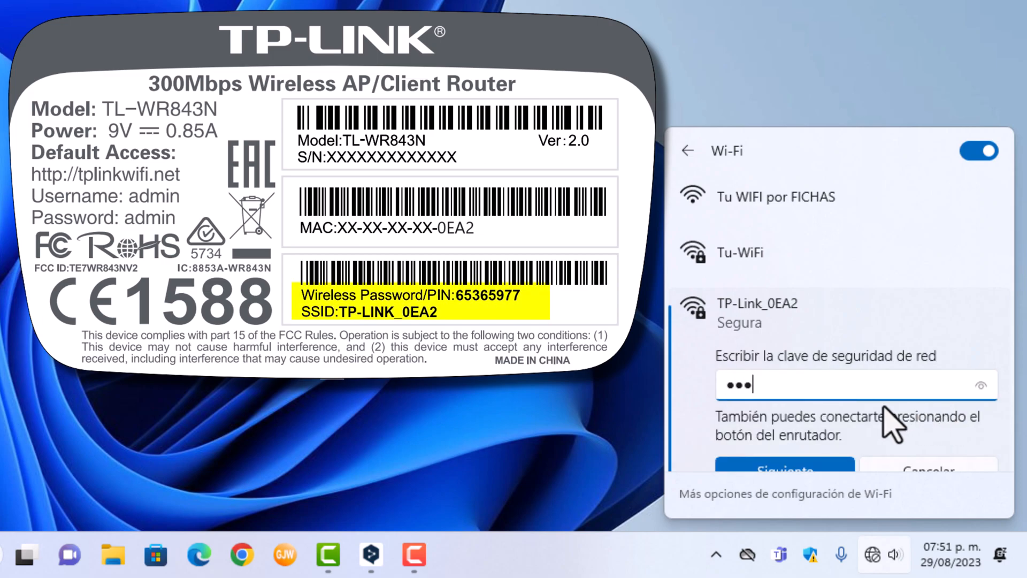
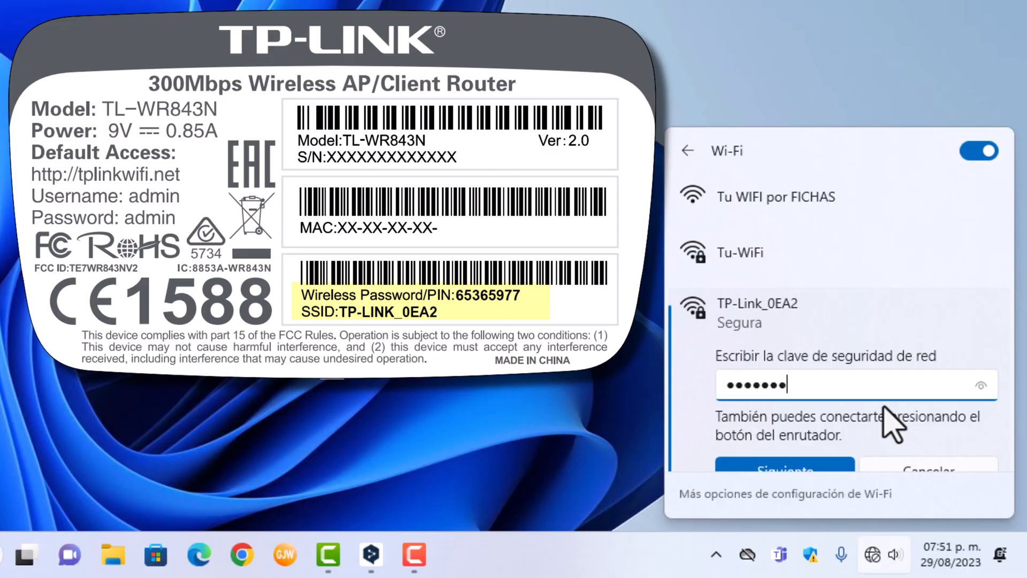
click(784, 470)
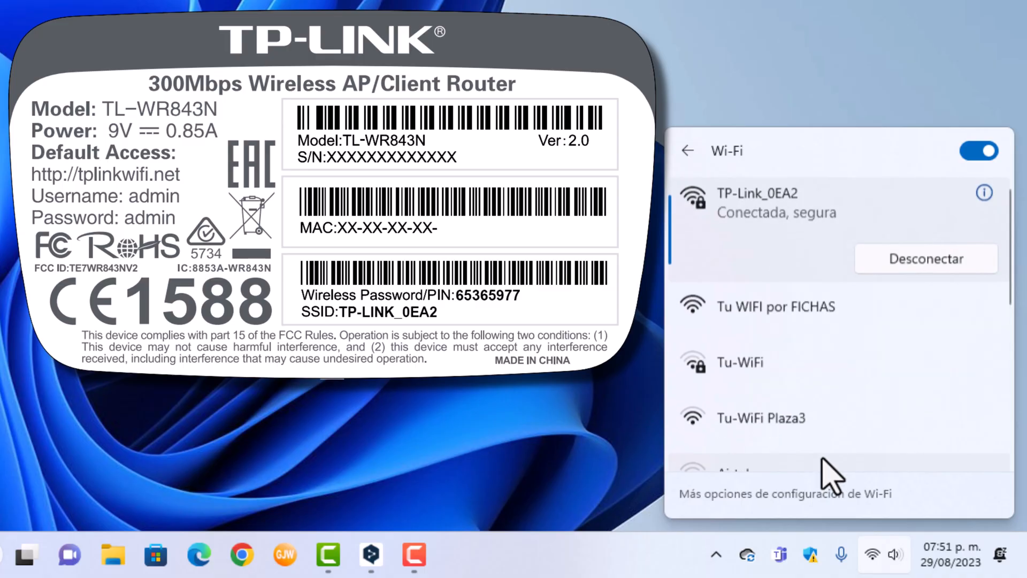
mouse_move(819, 459)
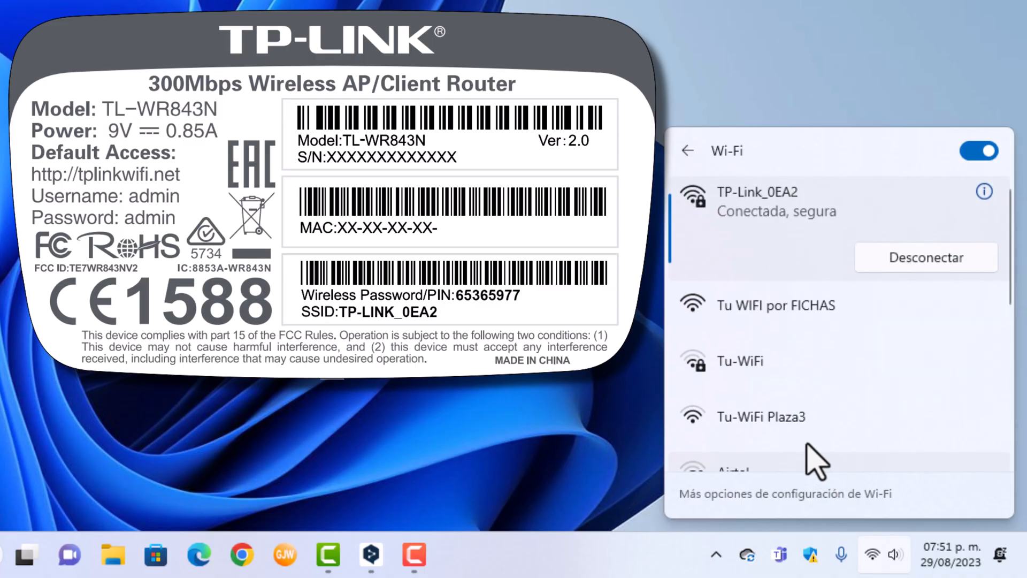
mouse_move(799, 439)
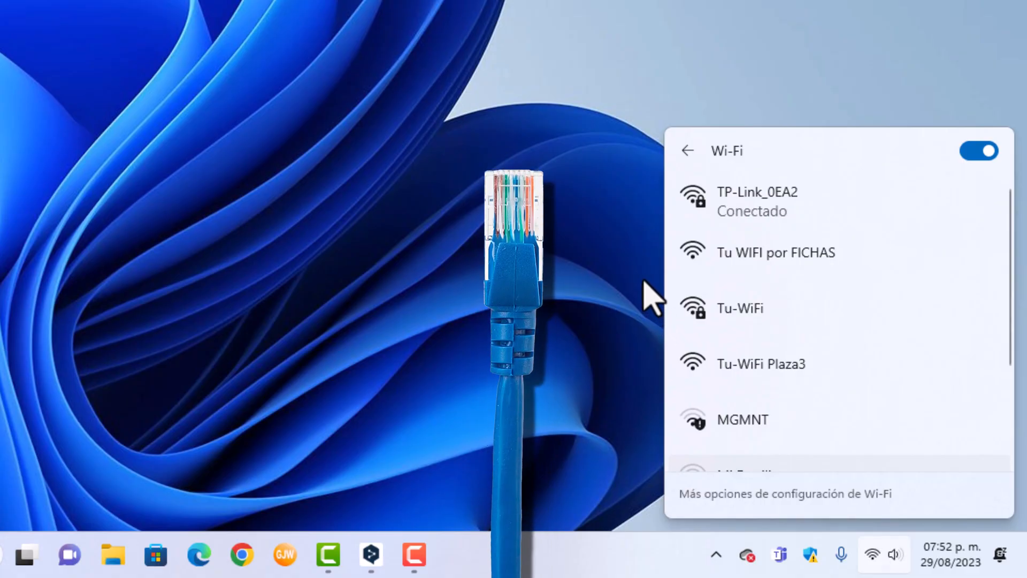
mouse_move(645, 282)
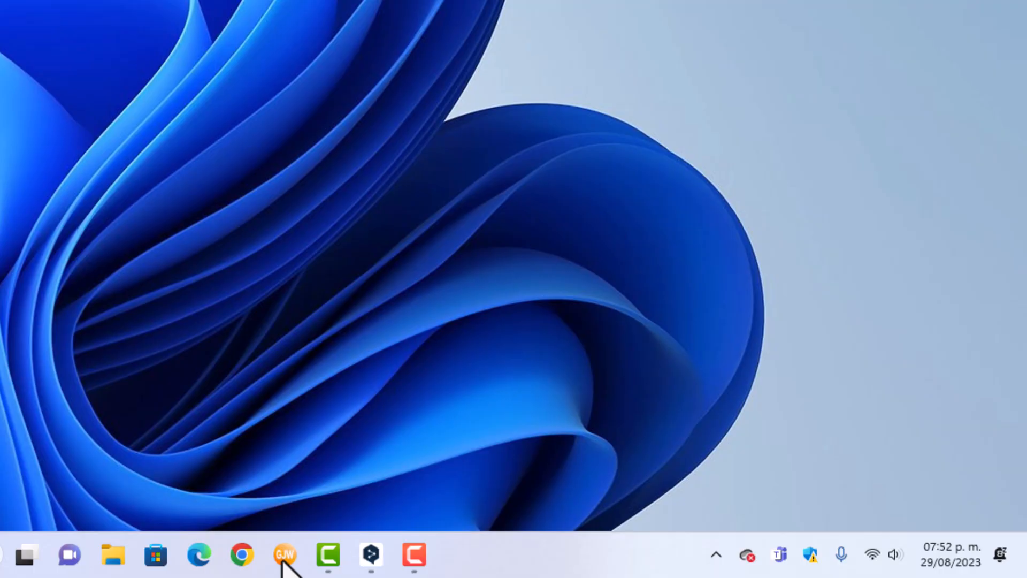
Launch Gan Jing Browser and go to tplinkwifi.net to reach the 192.168.0.1 login page.
click(284, 555)
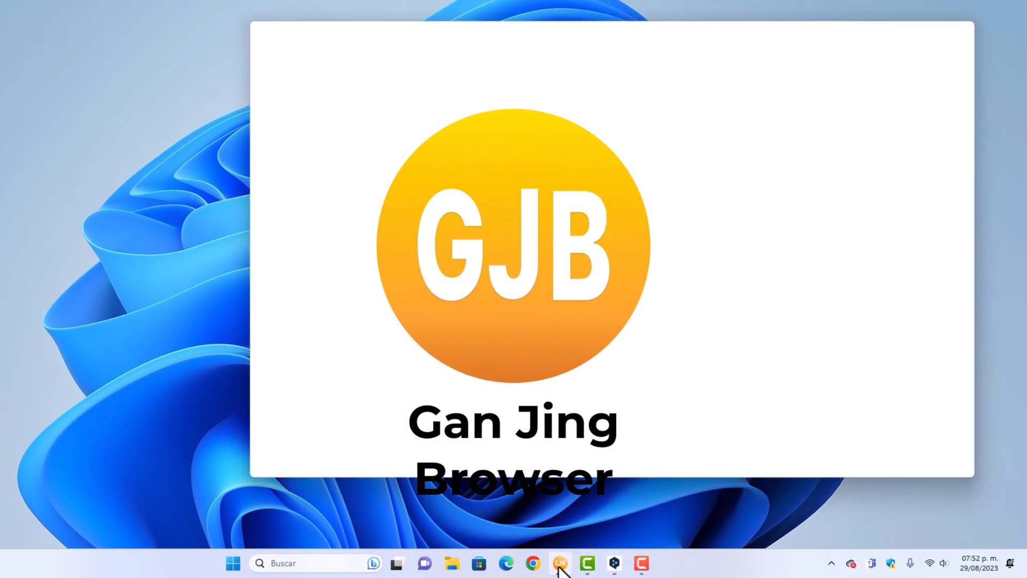
click(558, 563)
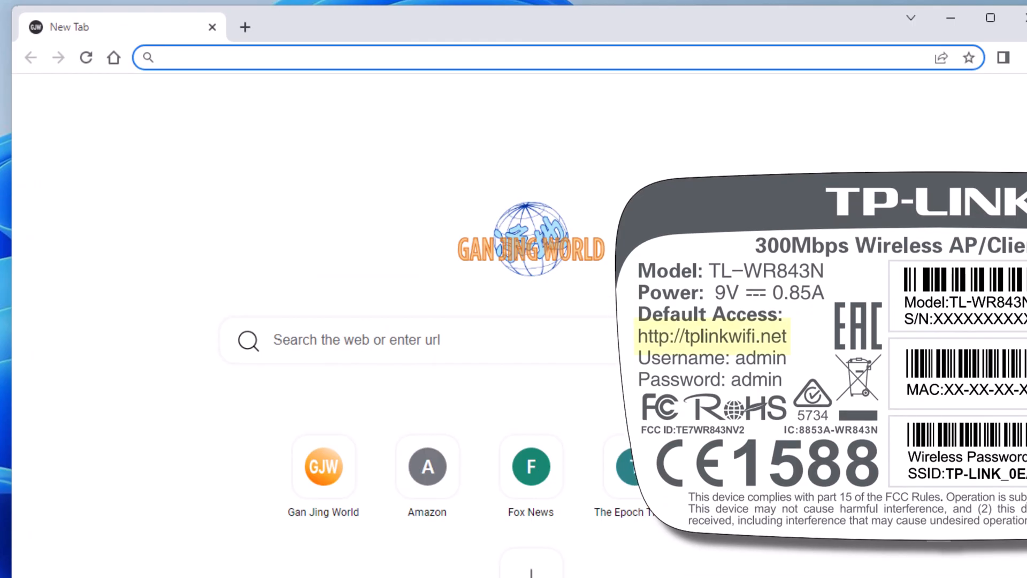
text(tplinkwi)
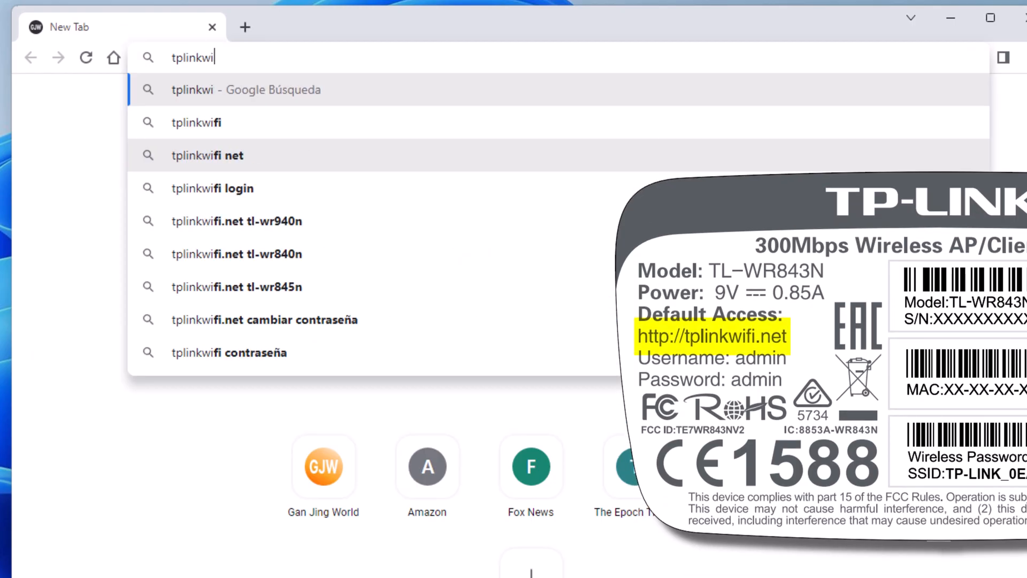
text(fi)
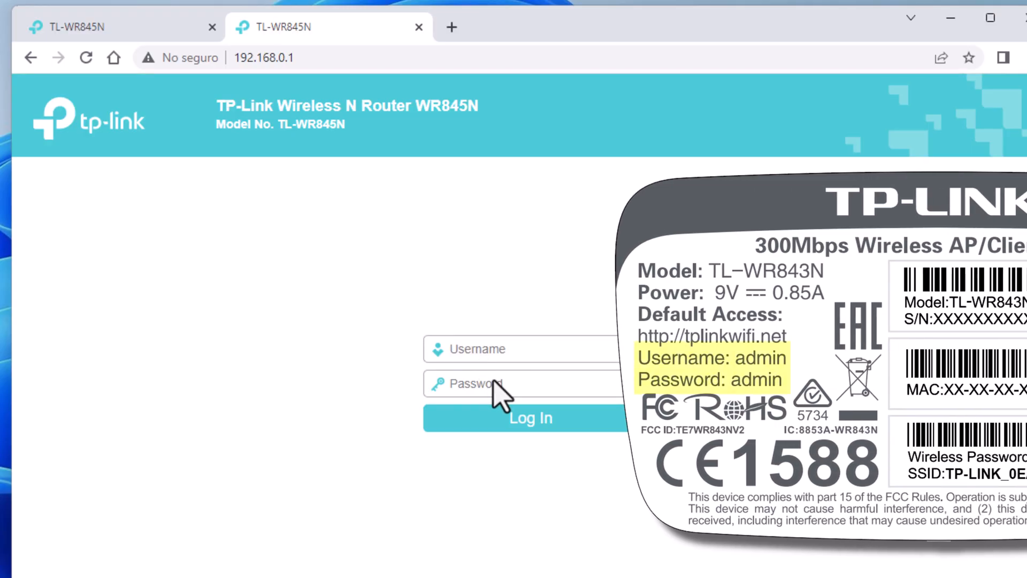
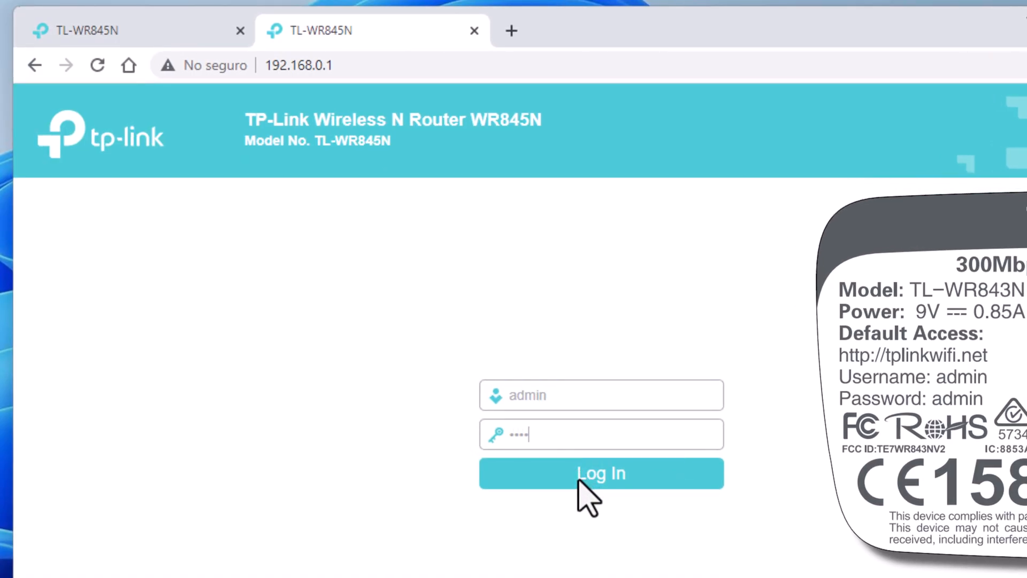
Log in with admin credentials and decline the browser's offer to save the password.
click(600, 473)
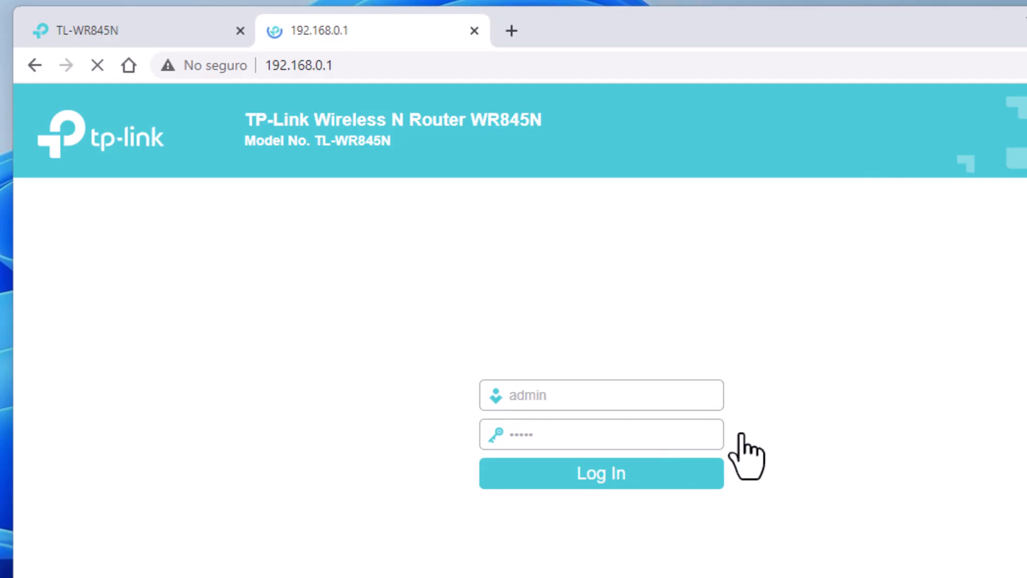
click(600, 473)
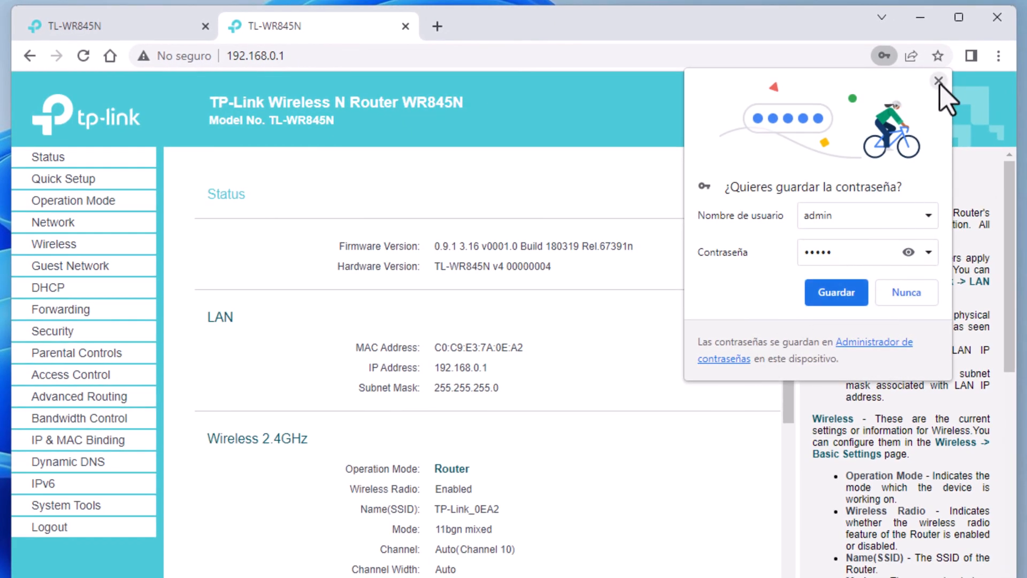
click(940, 82)
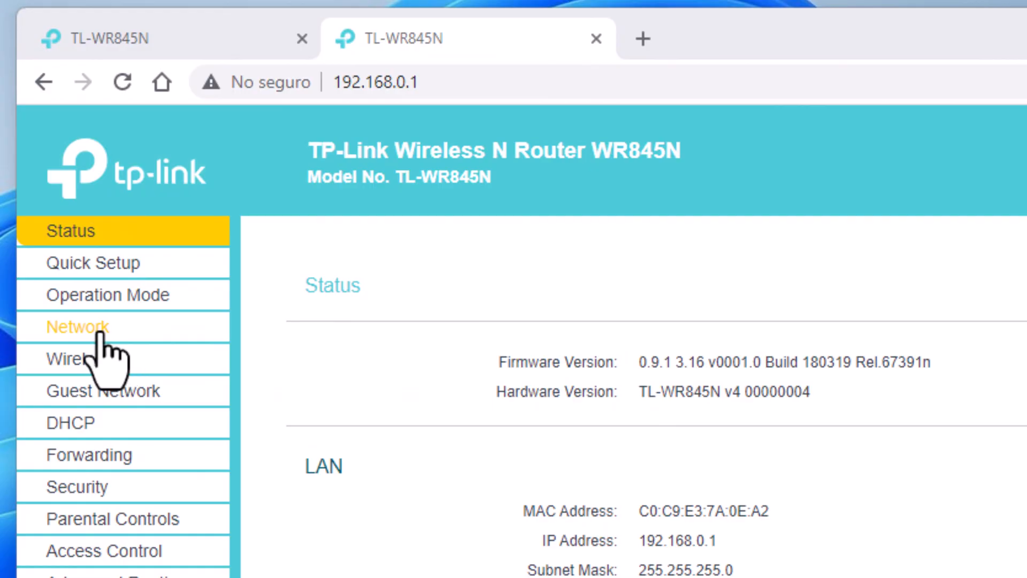
Open Network WAN Settings showing Dynamic IP 192.168.1.103 with gateway 192.168.1.1.
click(78, 327)
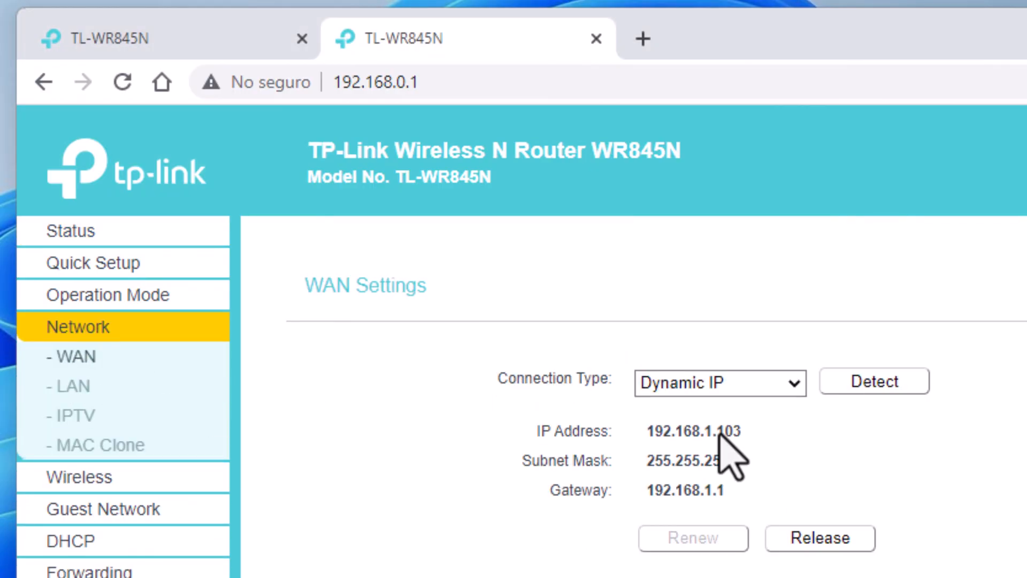
drag(645, 431, 731, 488)
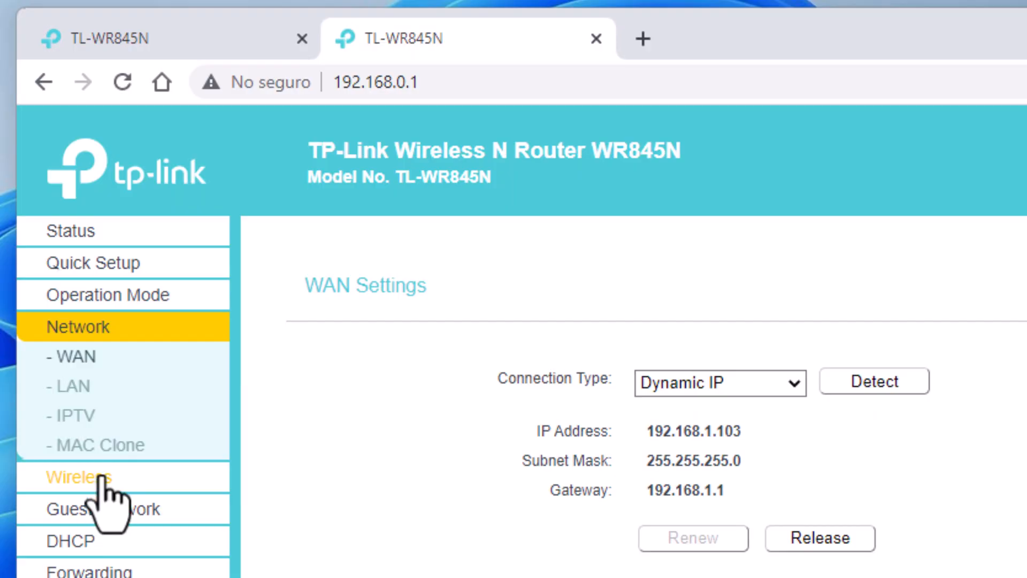
Set the wireless network name to 'Tu Router TPLINK' and region to United States.
click(78, 476)
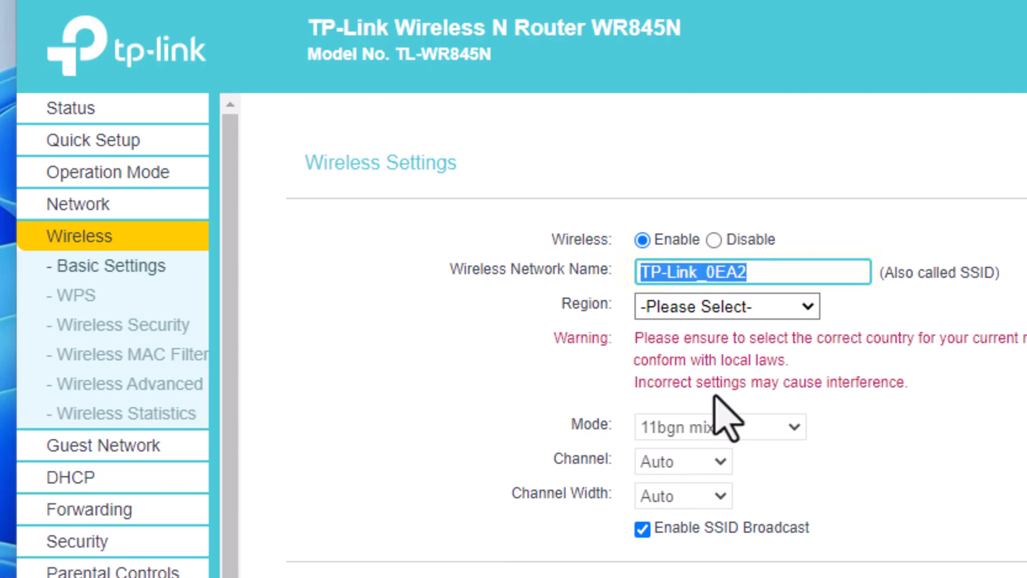
text(Tu R)
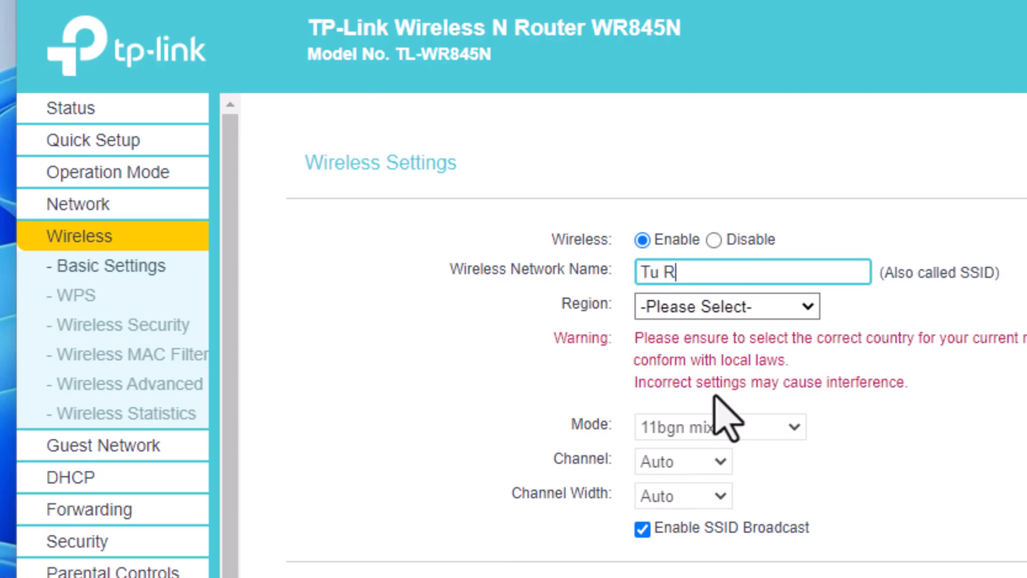
text(outer)
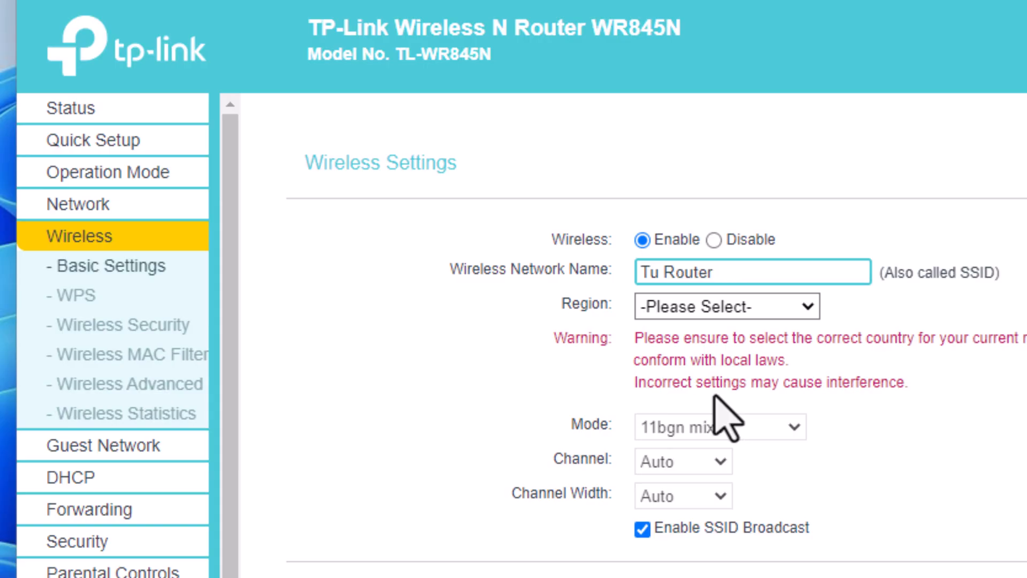
text(T)
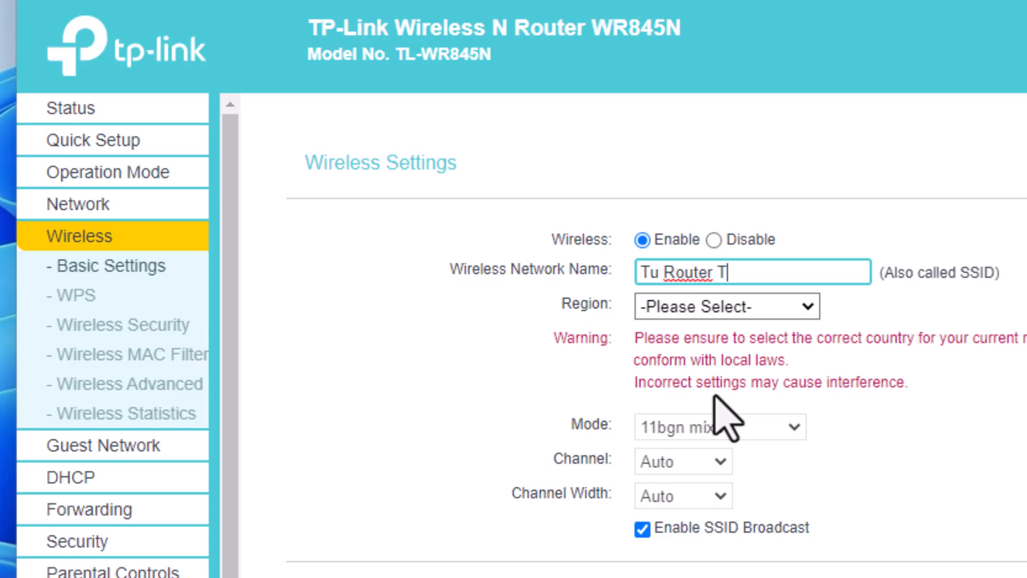
text(PLI)
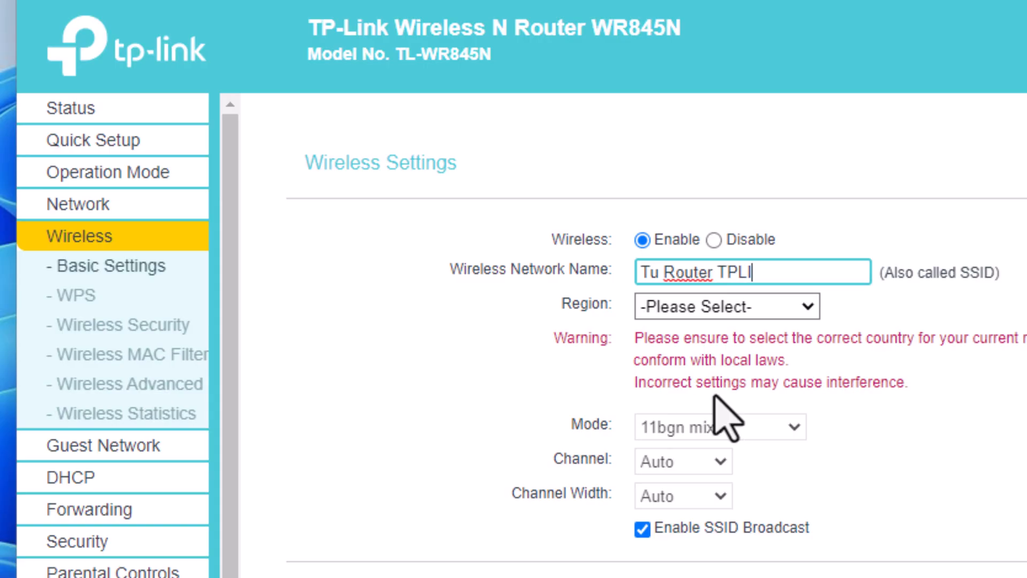
text(NK)
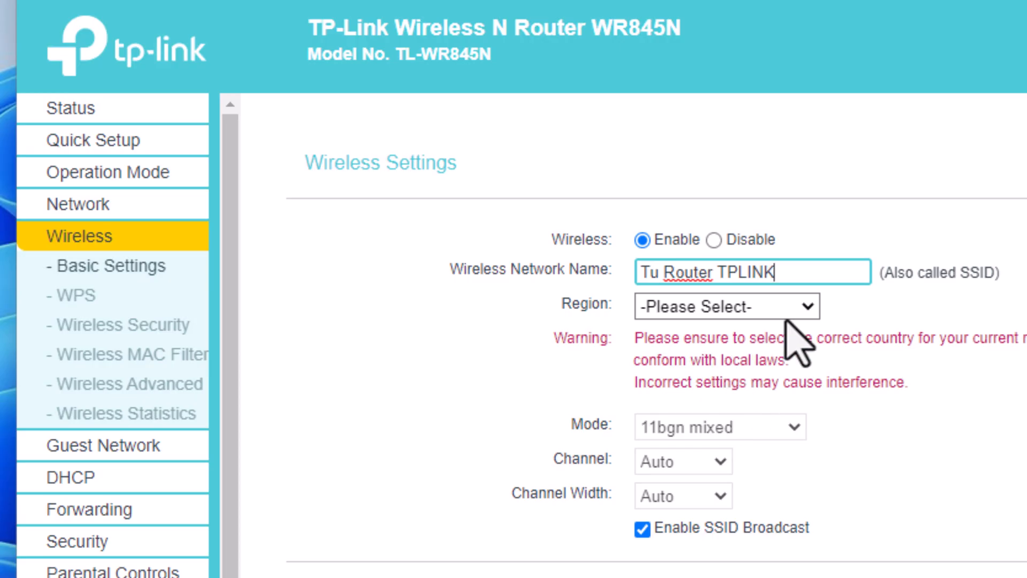
click(726, 306)
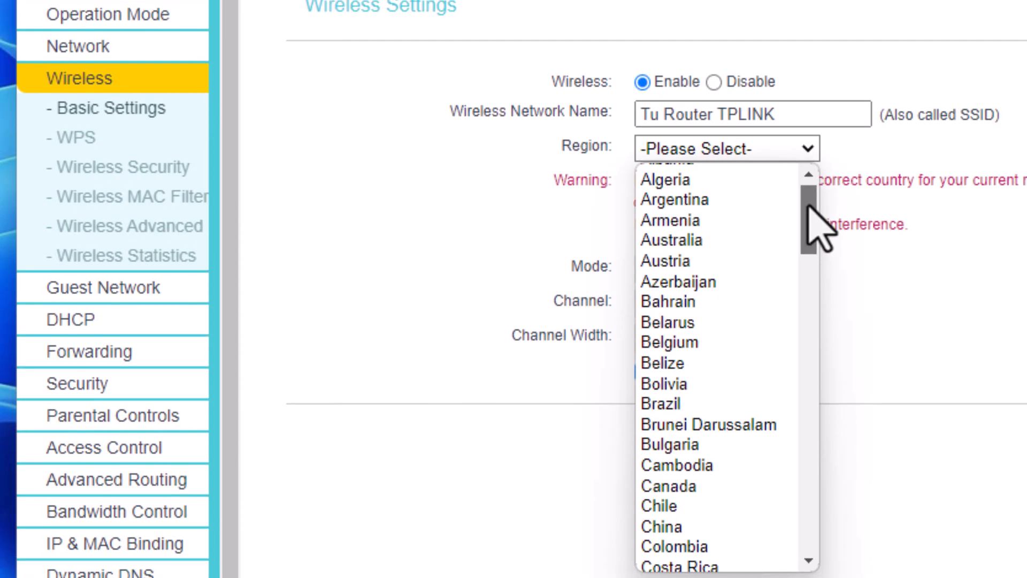
scroll(down, 3)
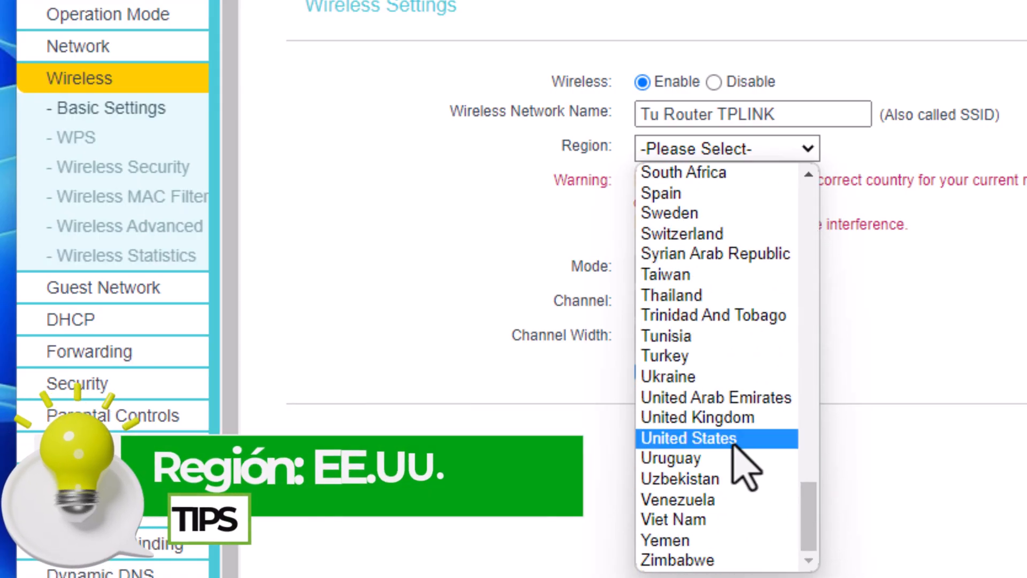
click(687, 437)
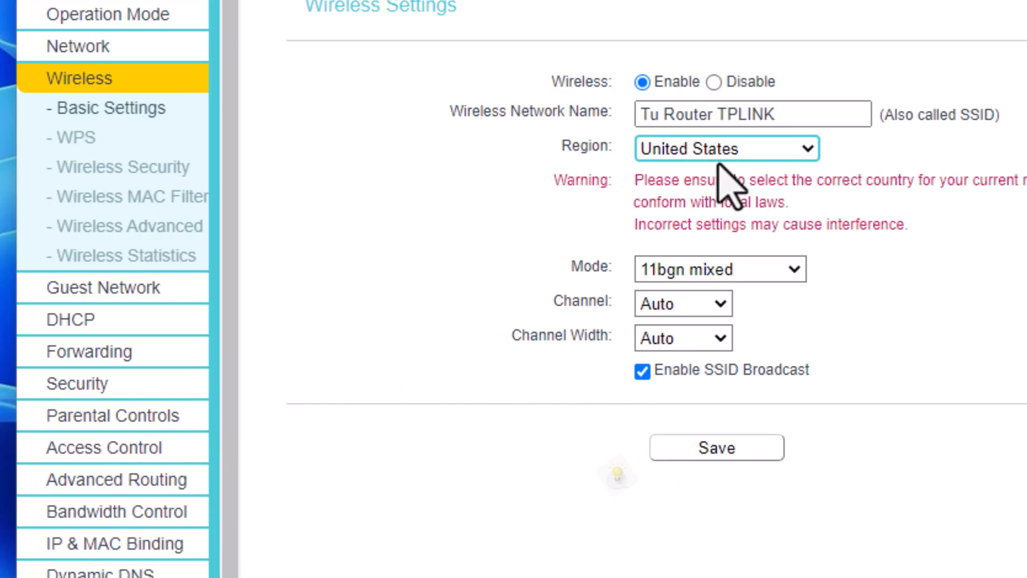
mouse_move(850, 303)
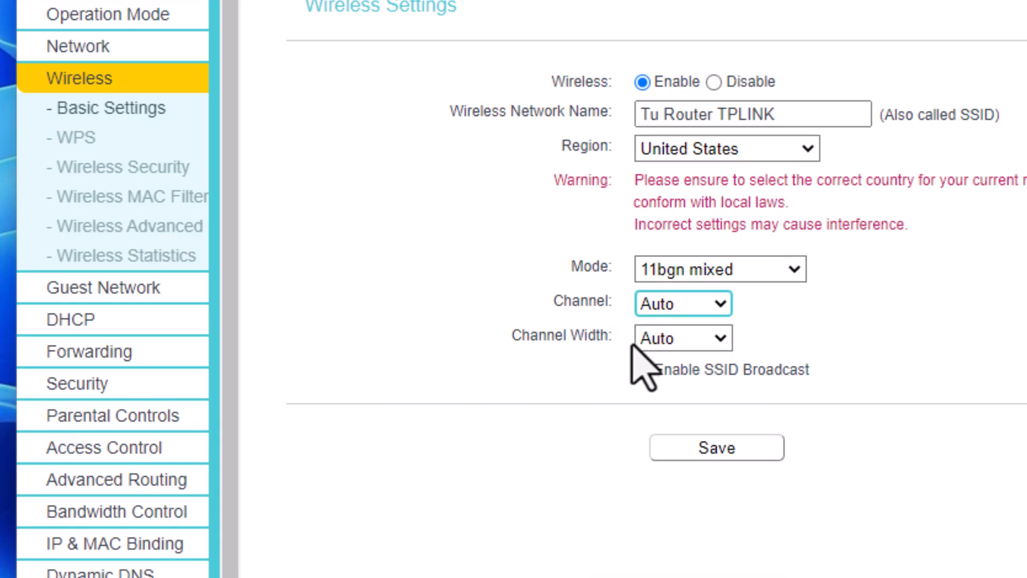
Try 20MHz and 40MHz channel widths, return to Auto, and save the wireless settings.
click(682, 338)
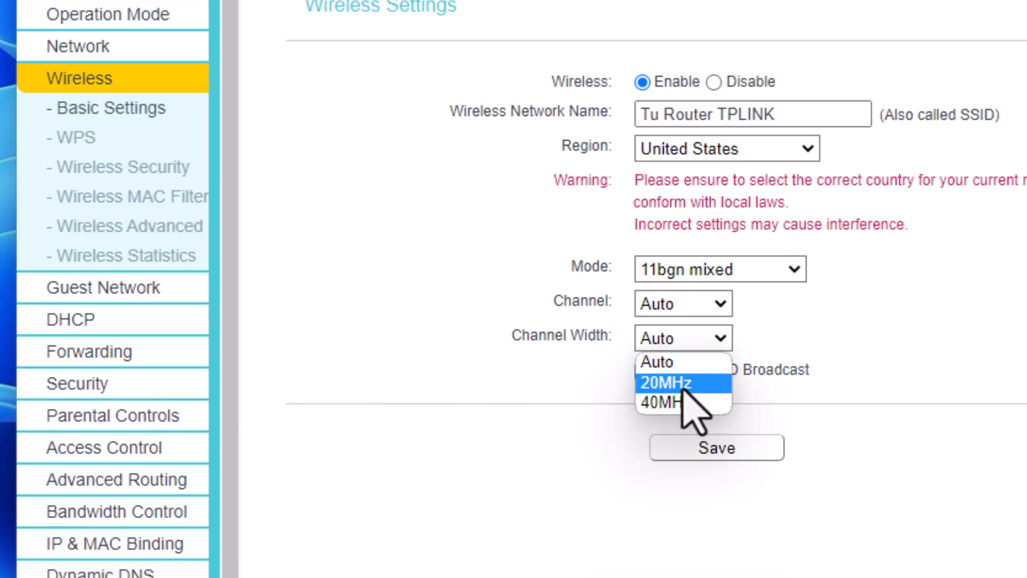
click(679, 381)
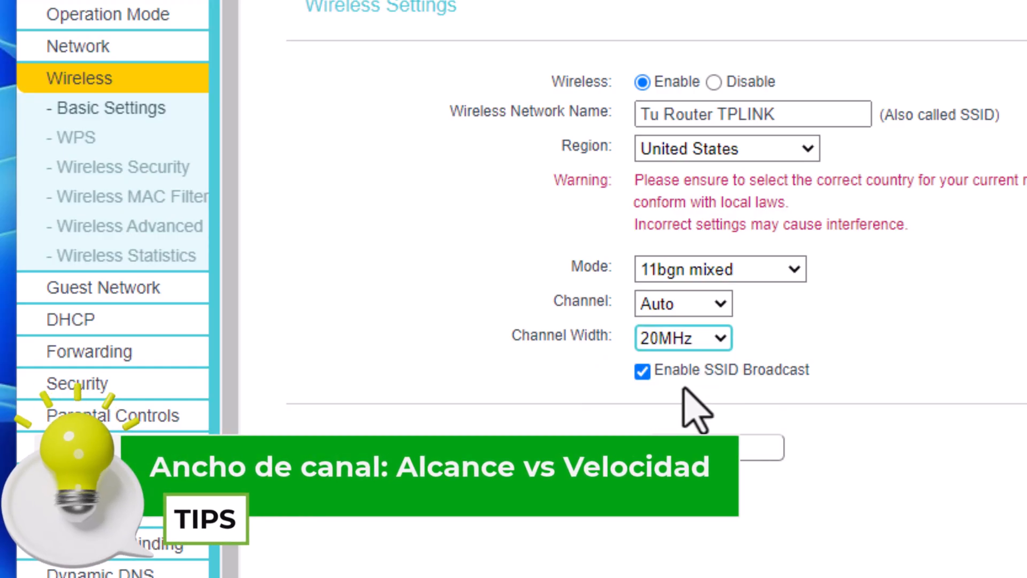
click(683, 338)
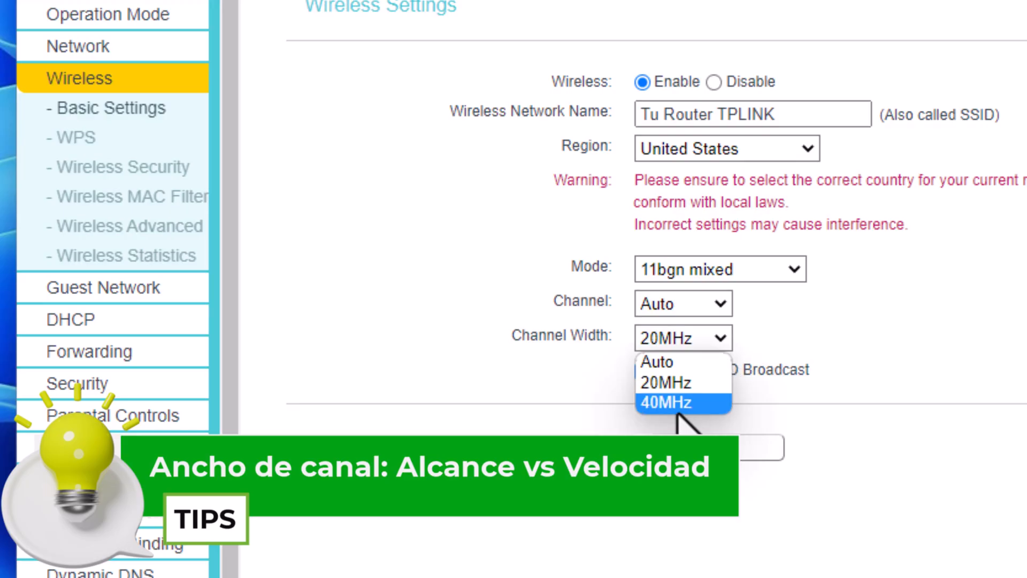
click(663, 402)
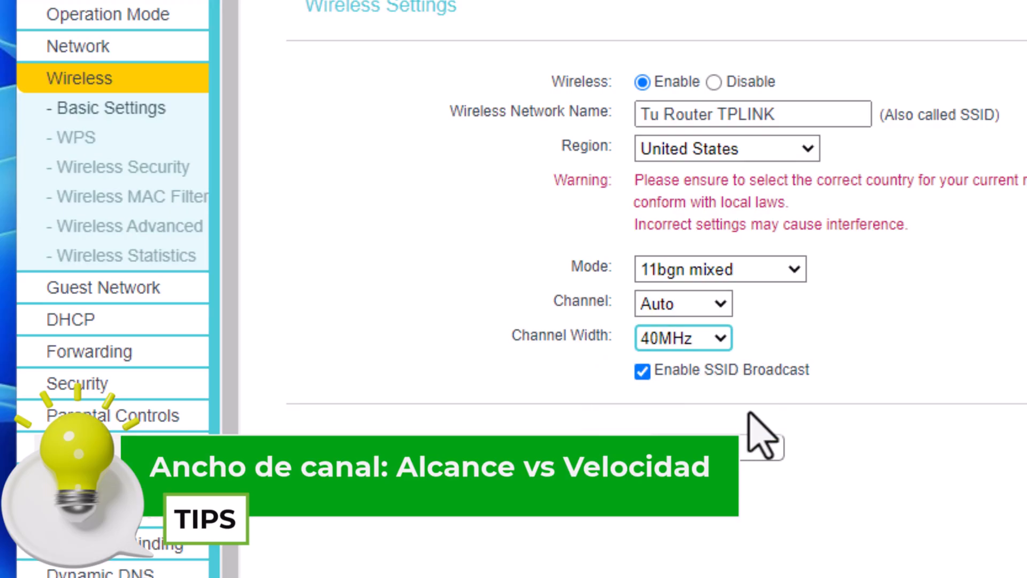
click(681, 338)
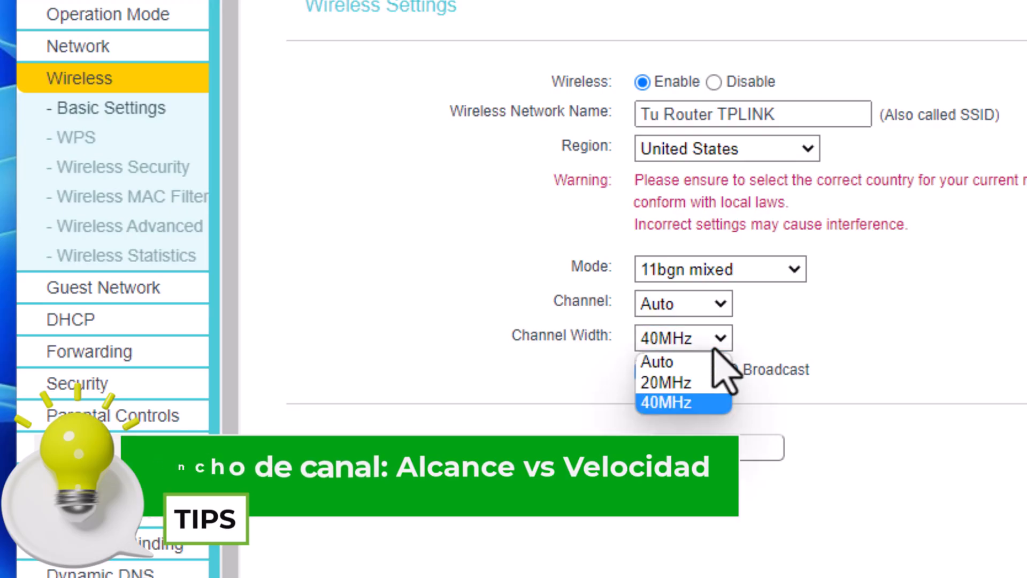
click(657, 362)
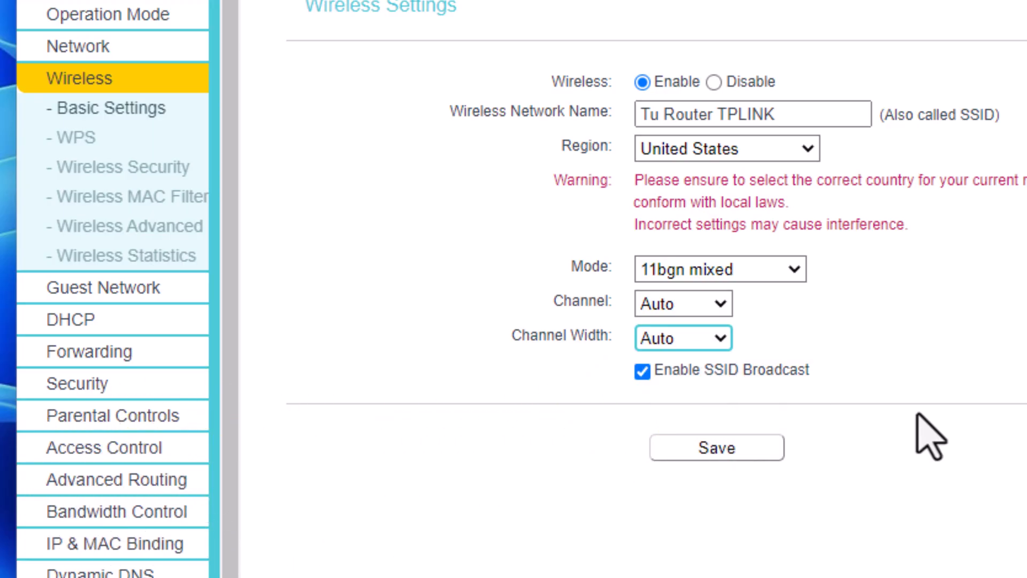
click(716, 447)
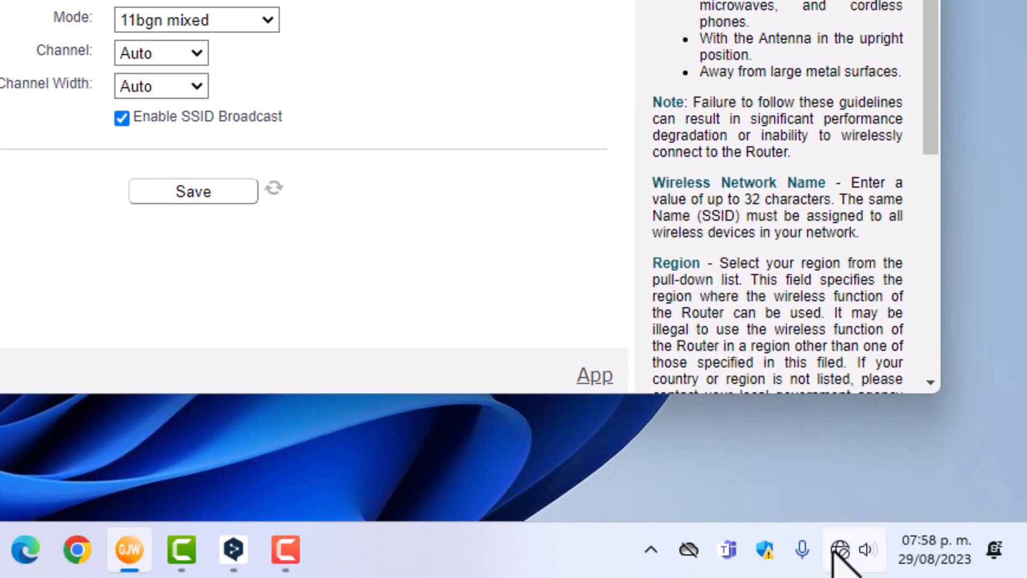
Join the renamed 'Tu Router TPLINK' network with its security key.
click(843, 549)
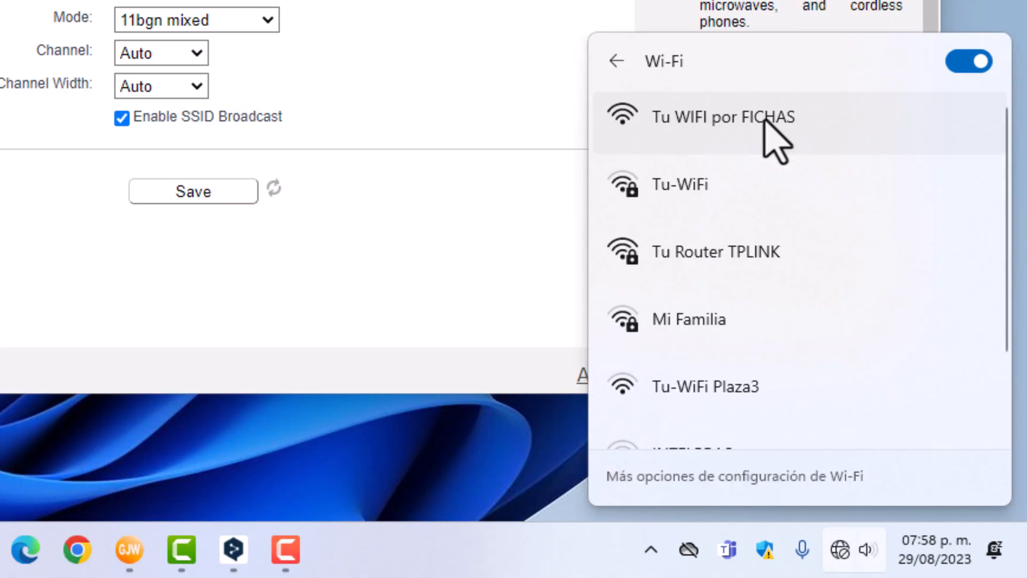
click(716, 251)
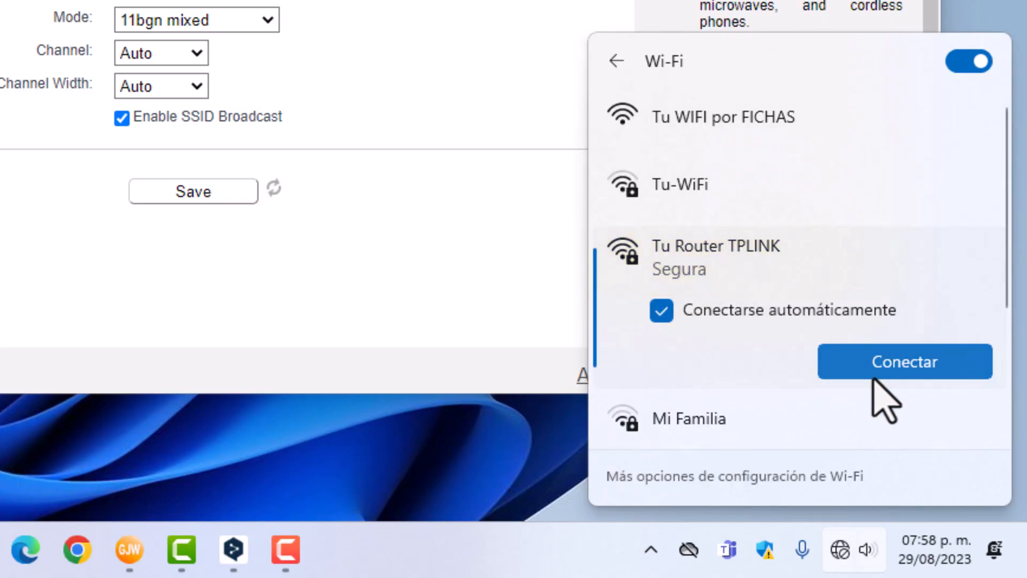
click(905, 361)
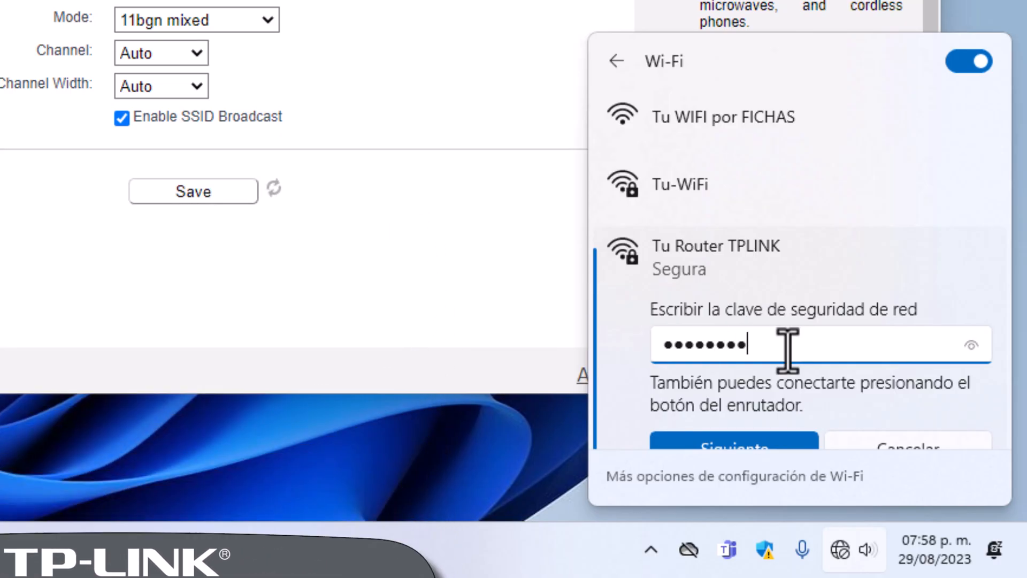
click(733, 446)
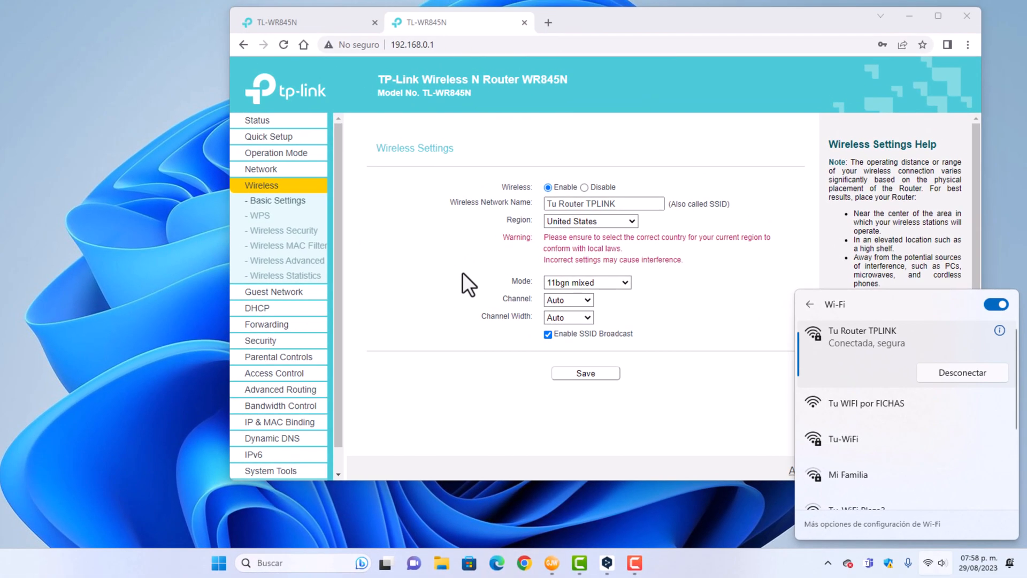
key(f5)
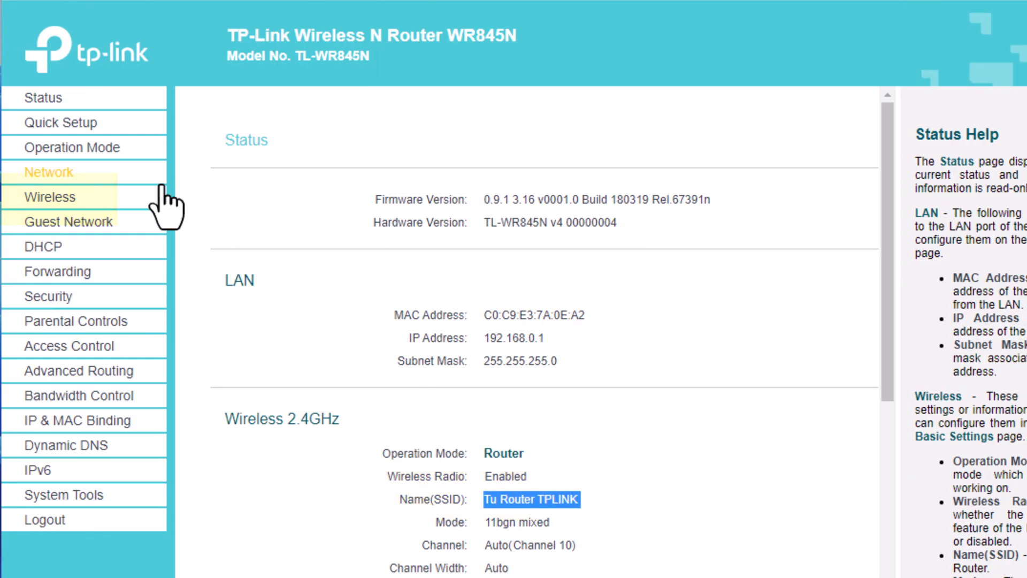
click(49, 196)
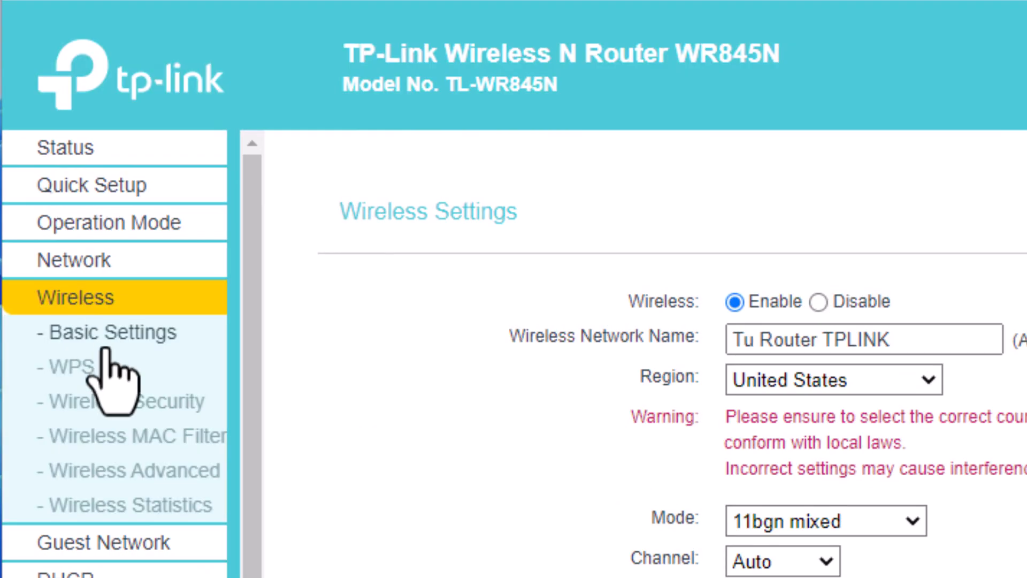
click(115, 401)
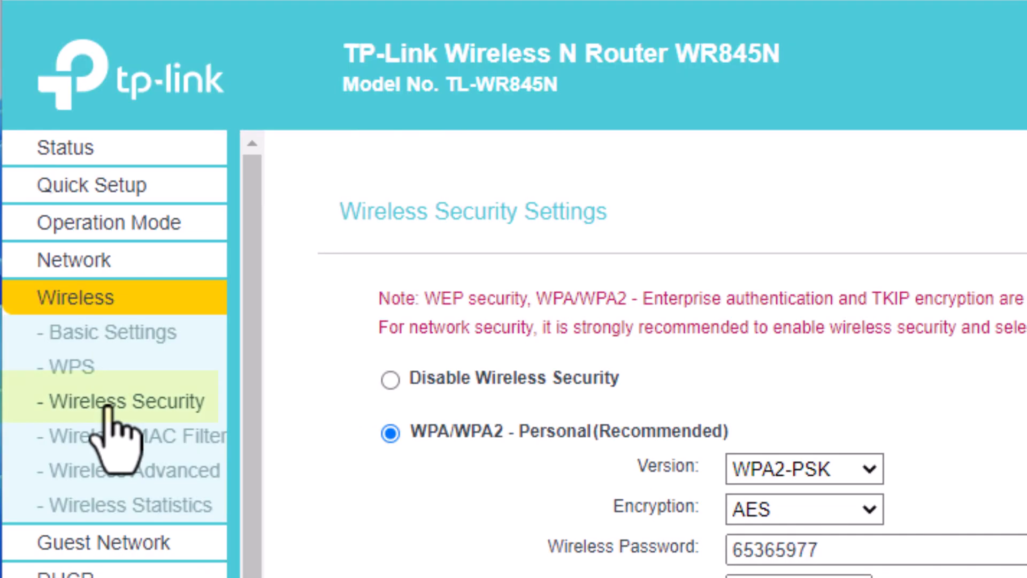
scroll(down, 3)
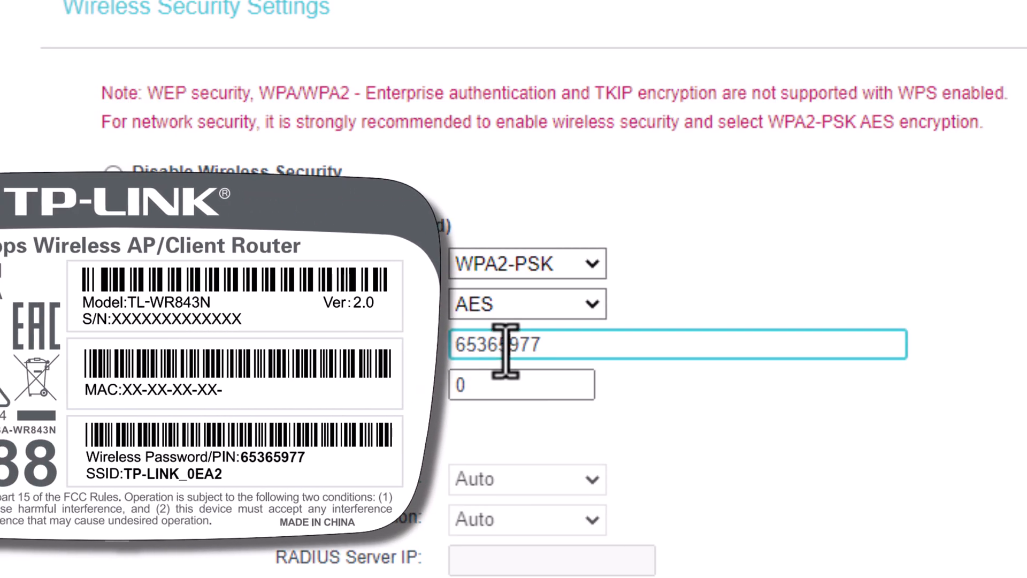
double_click(495, 346)
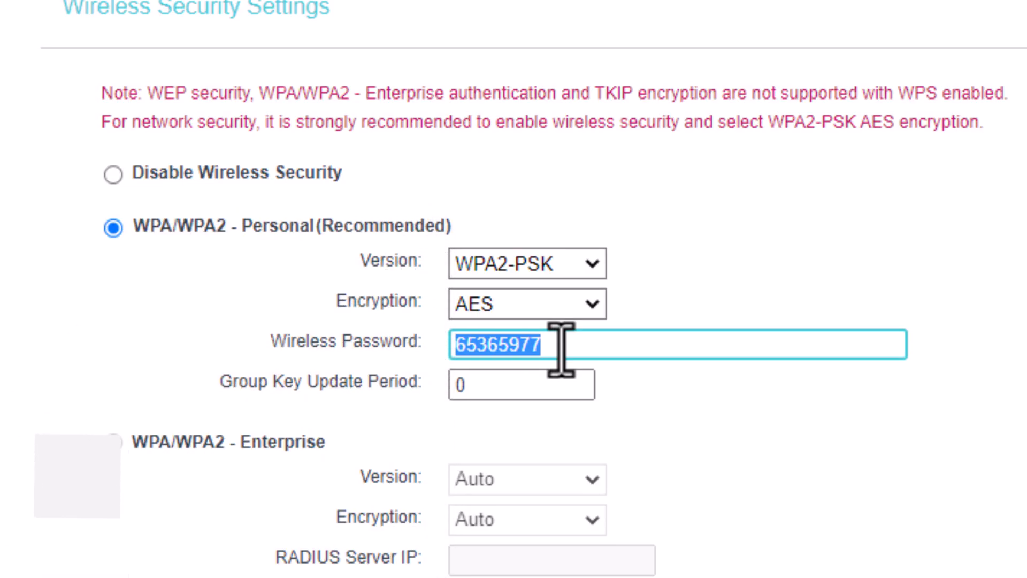
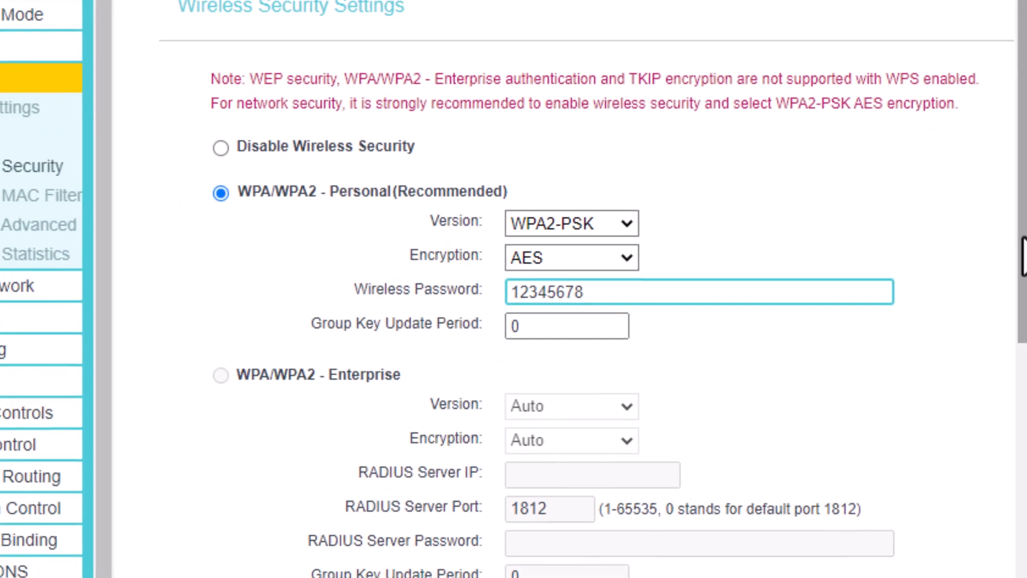
scroll(down, 3)
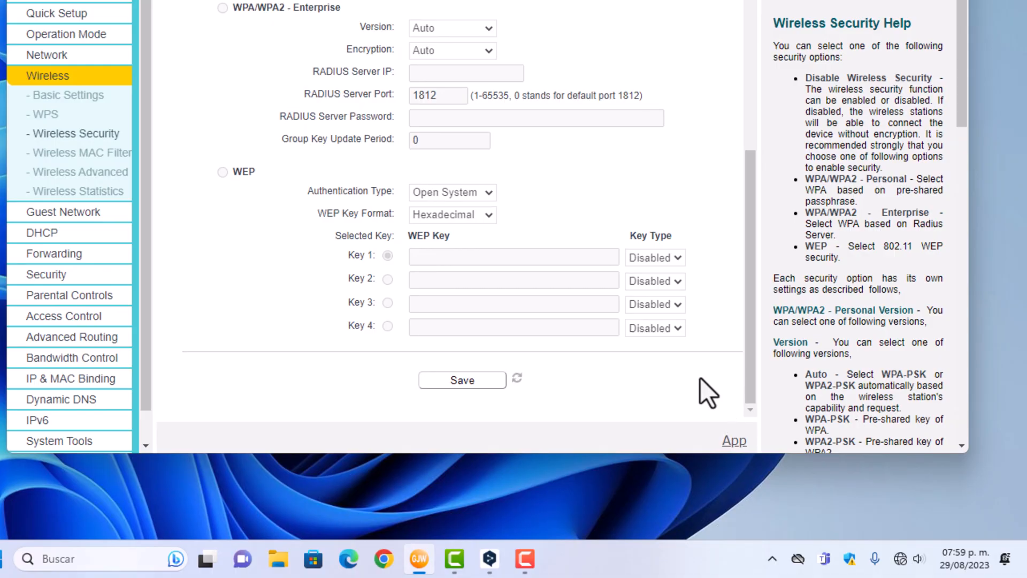
Reconnect the laptop to 'Tu Router TPLINK' by entering the new password.
click(875, 557)
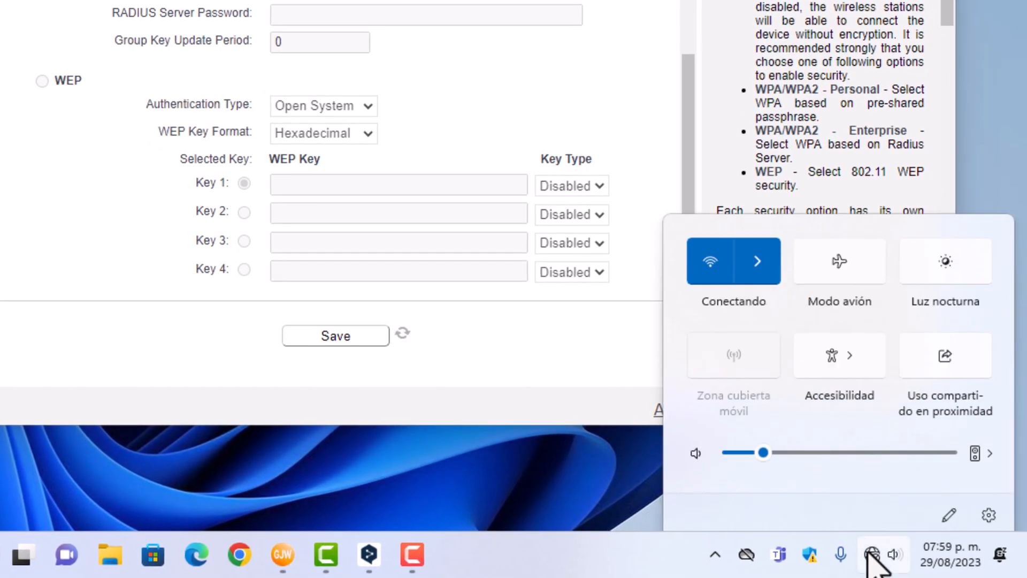
click(759, 261)
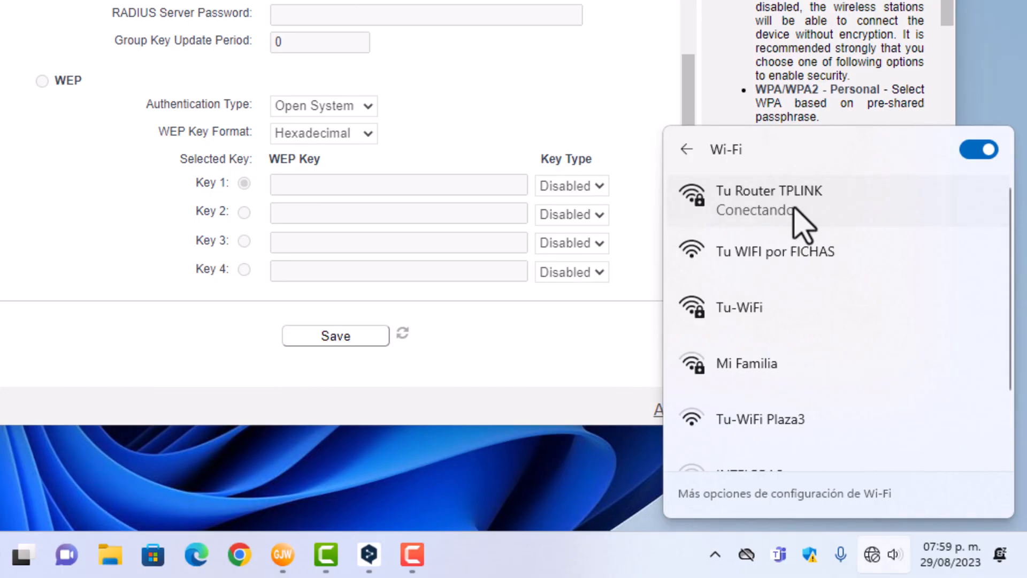
click(766, 199)
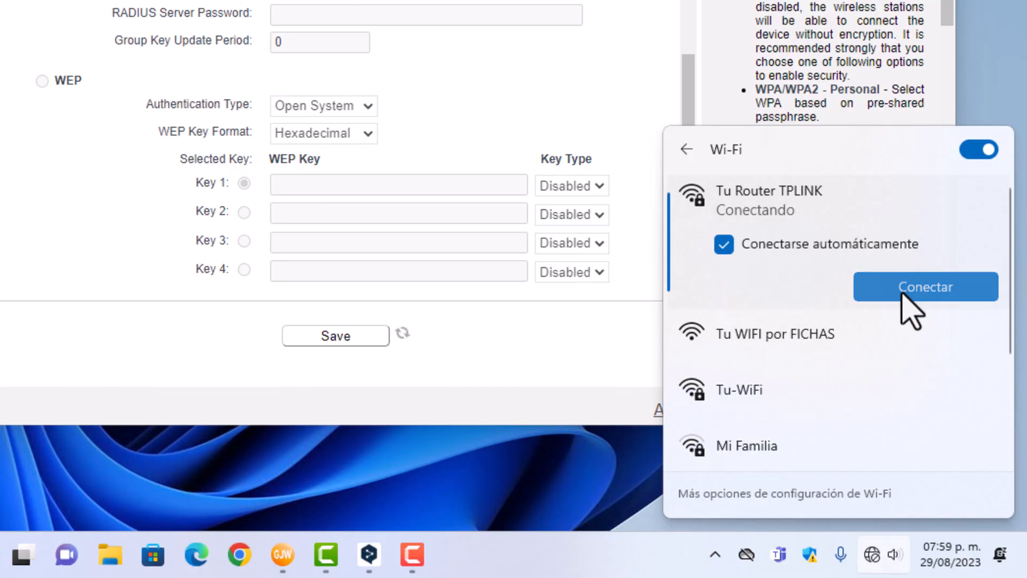
click(925, 286)
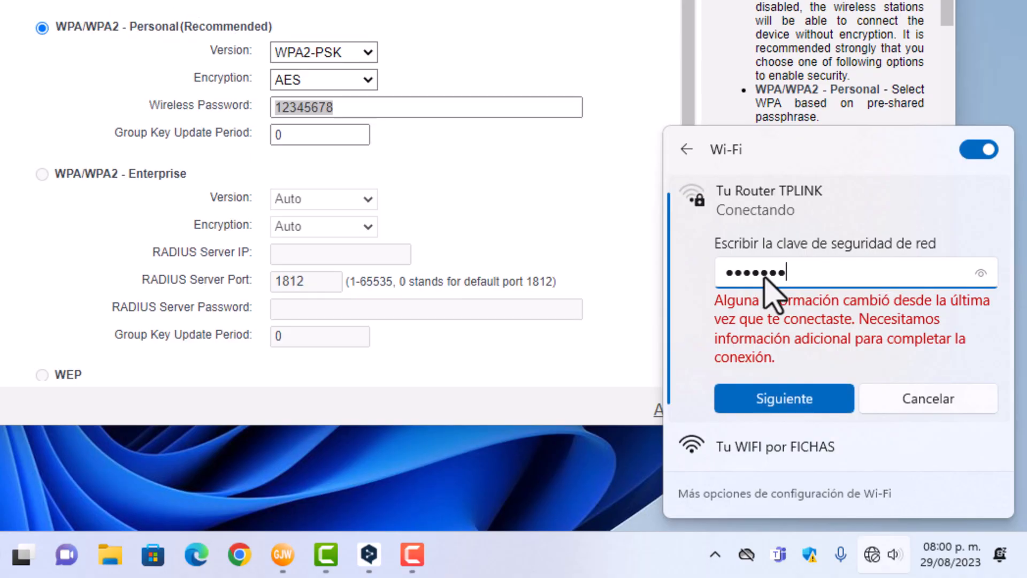
click(783, 398)
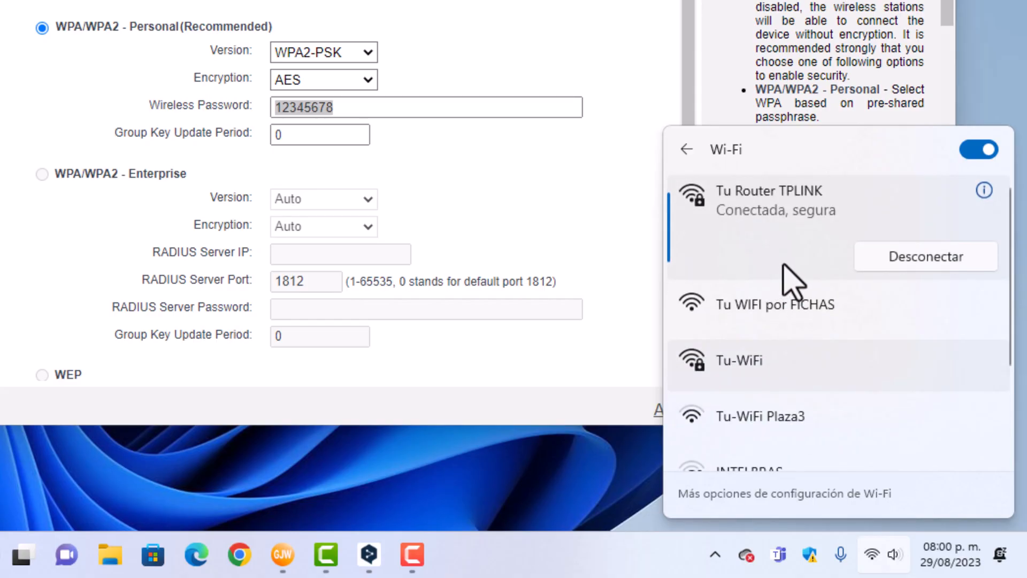
mouse_move(865, 239)
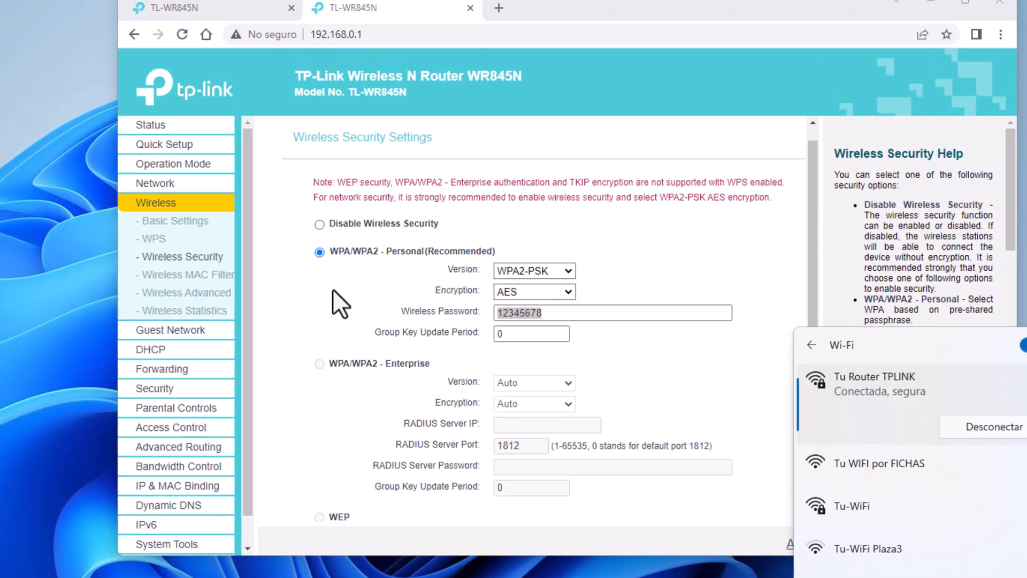
Reload the admin page, enable Guest Network and name it 'TPLINK Visitas'.
key(F5)
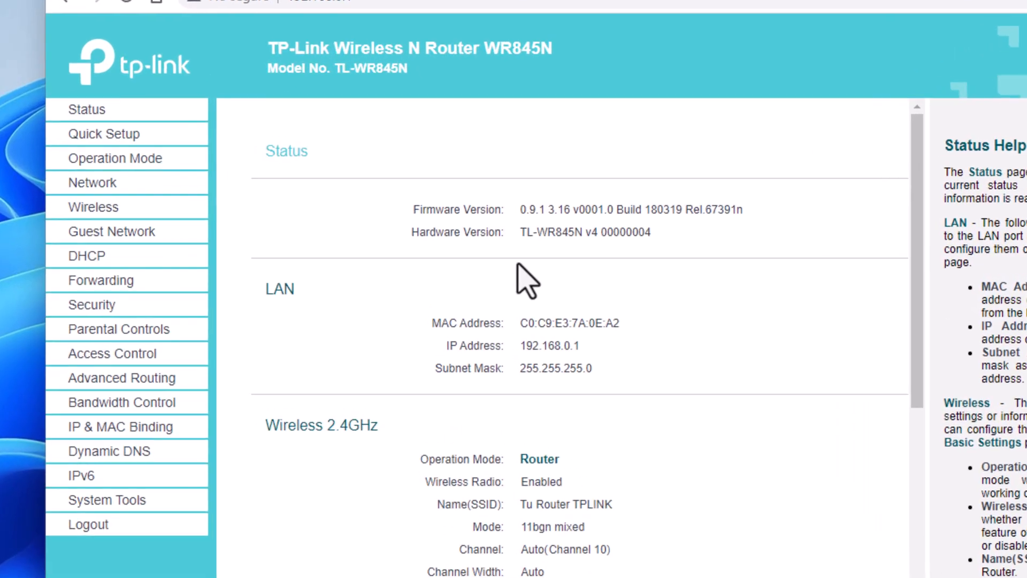
click(93, 206)
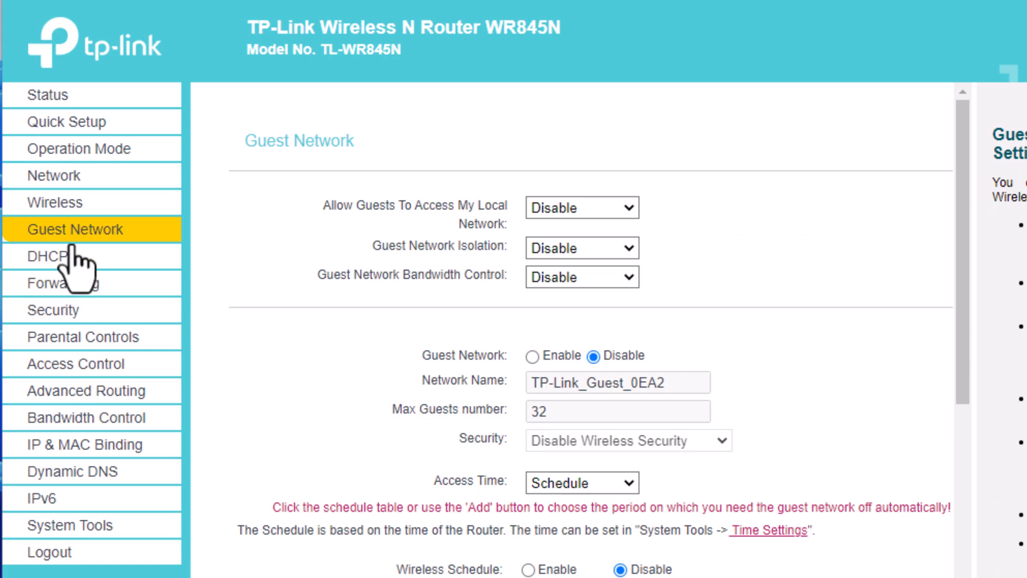
mouse_move(341, 313)
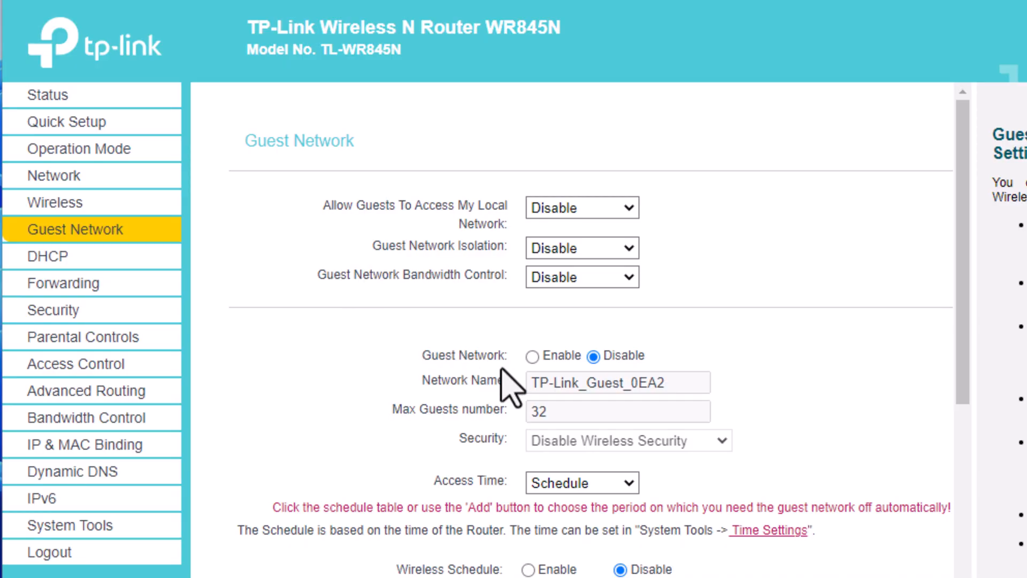
click(532, 355)
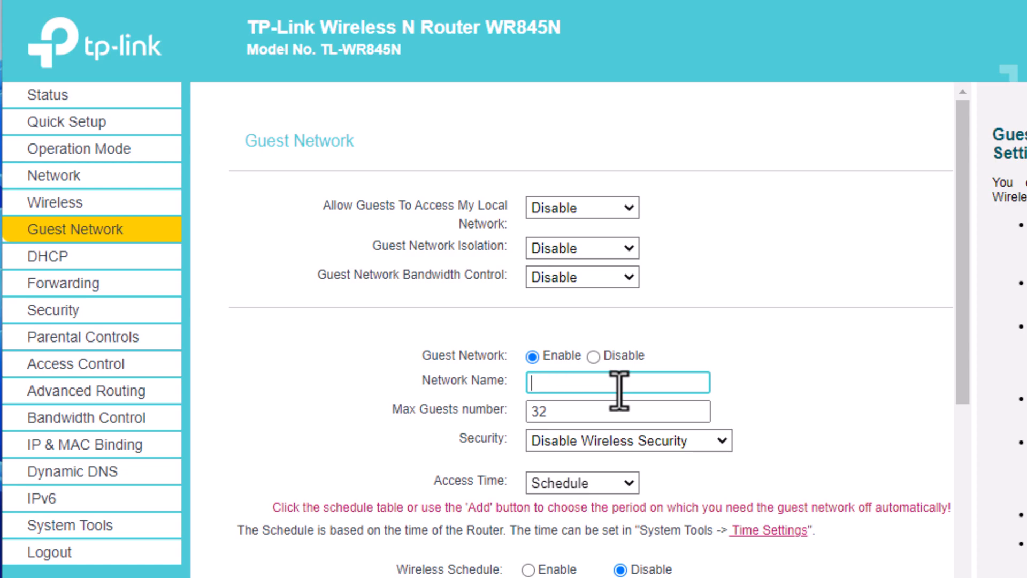
text(TPLINK Visitas)
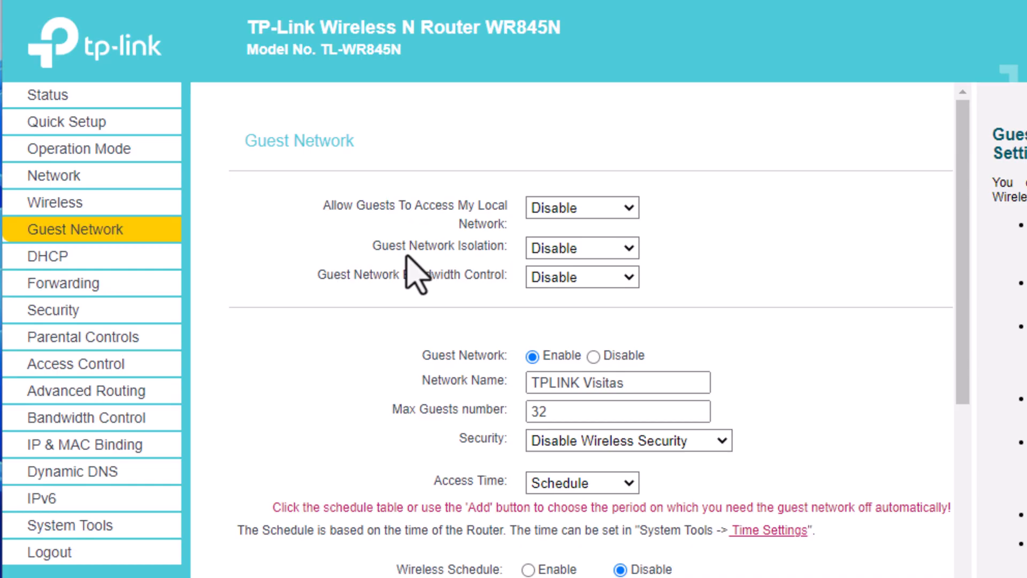
click(580, 248)
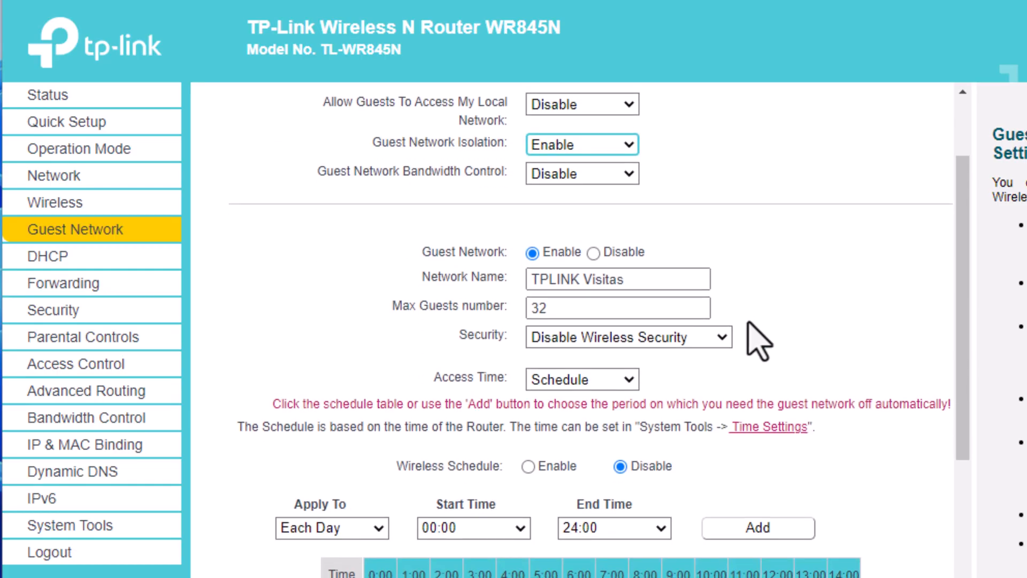
click(627, 336)
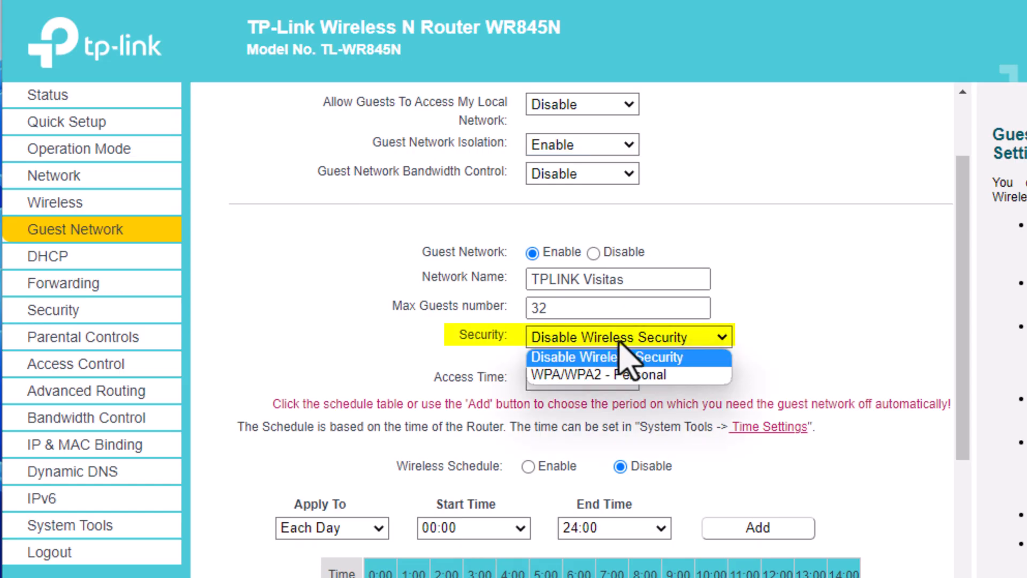
click(582, 374)
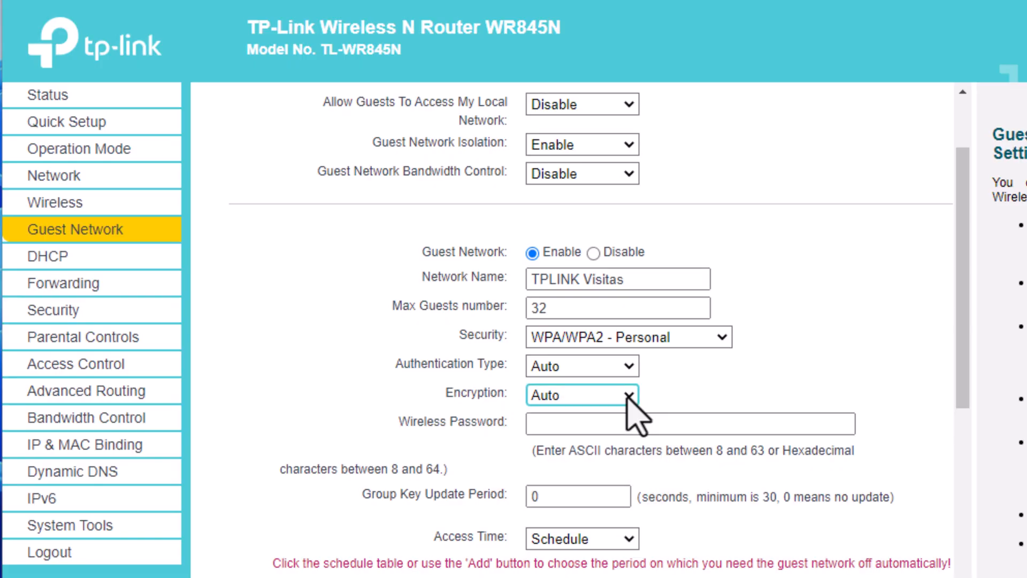
click(688, 423)
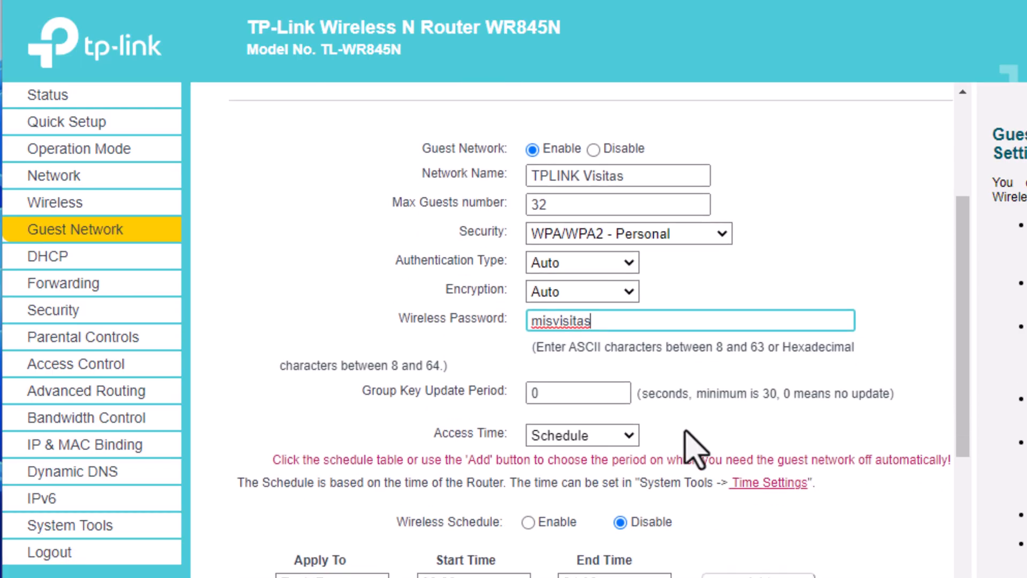
scroll(down, 3)
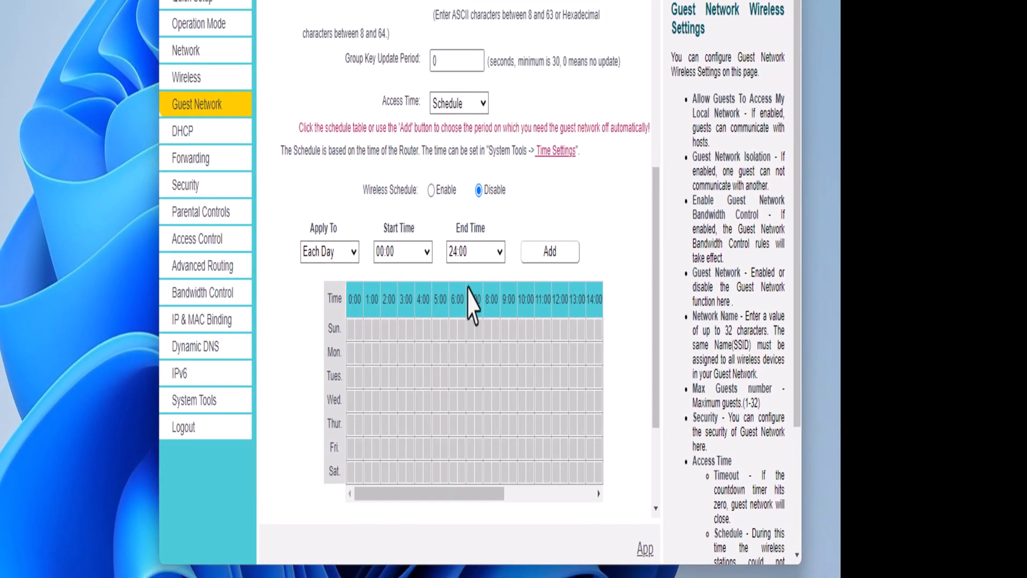
scroll(down, 3)
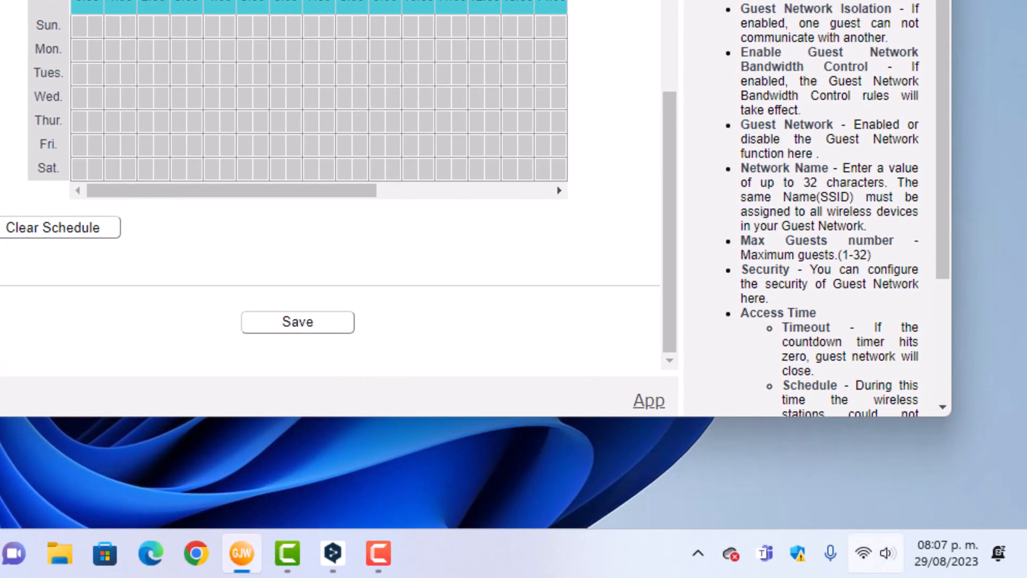
Join the 'TPLINK Visitas' guest Wi-Fi from the Windows network list using its password.
click(858, 554)
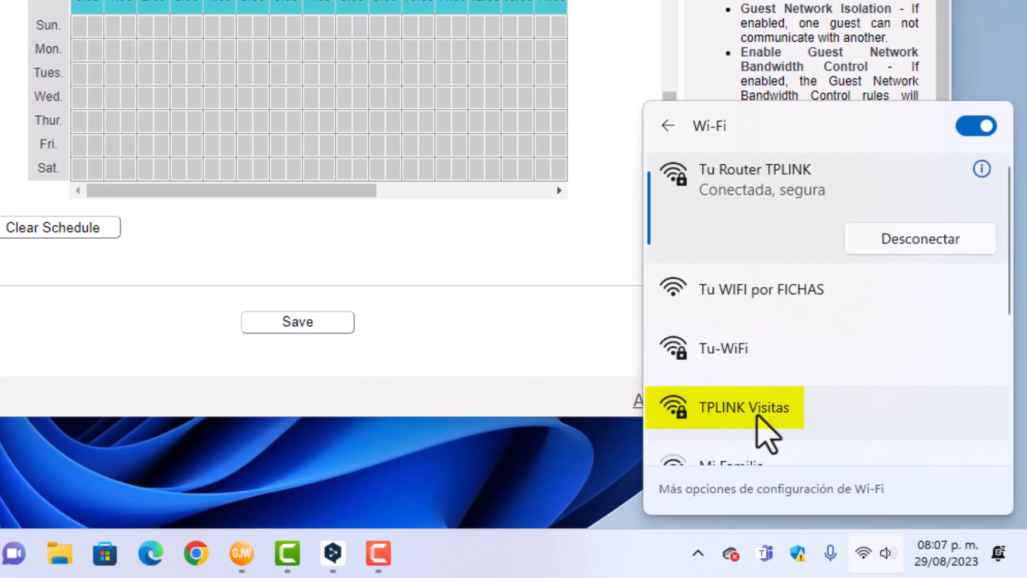
click(740, 406)
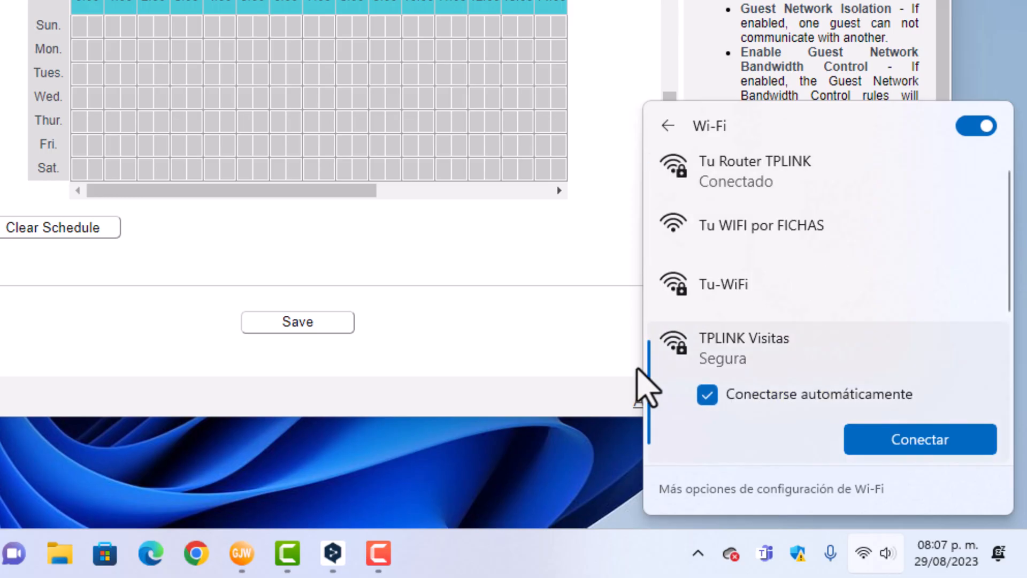
click(919, 439)
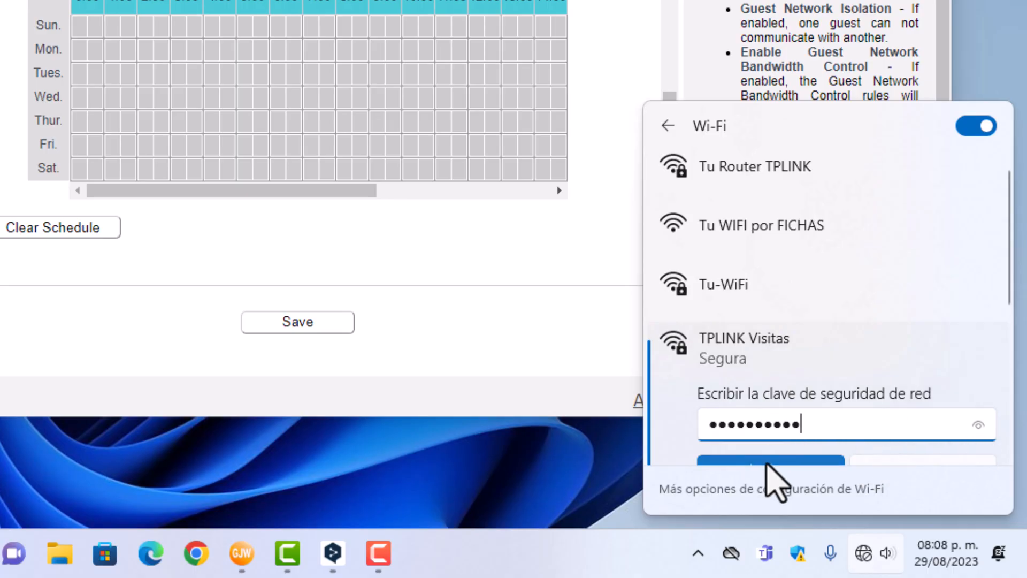
click(770, 468)
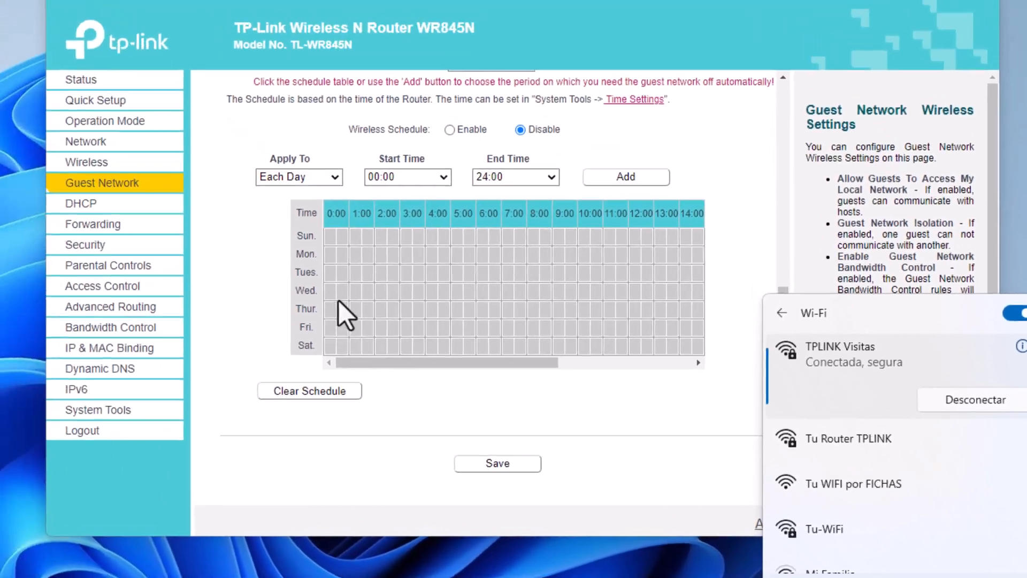
Reload 192.168.0.1 and find it times out with ERR_CONNECTION_TIMED_OUT.
key(F5)
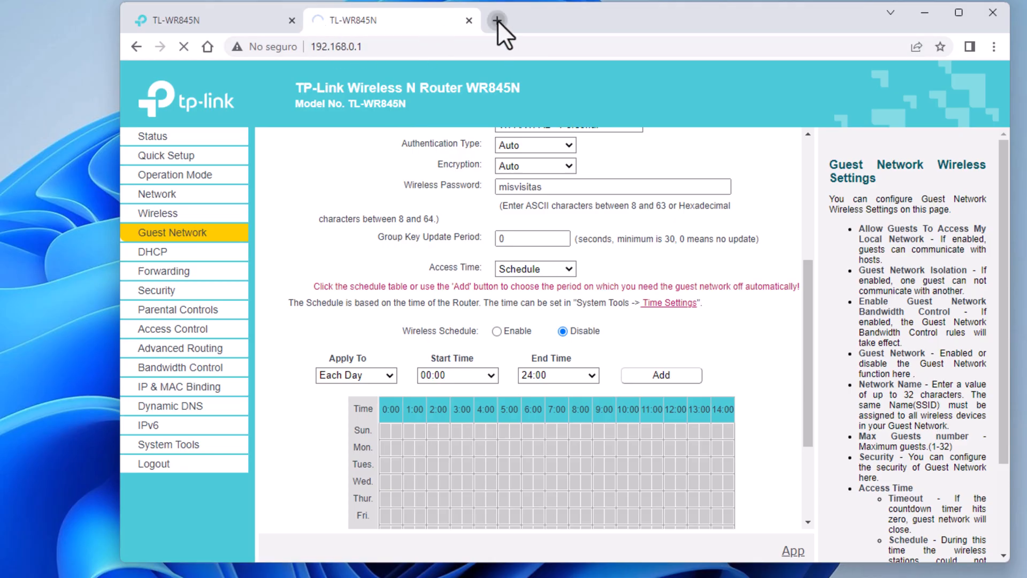
click(497, 20)
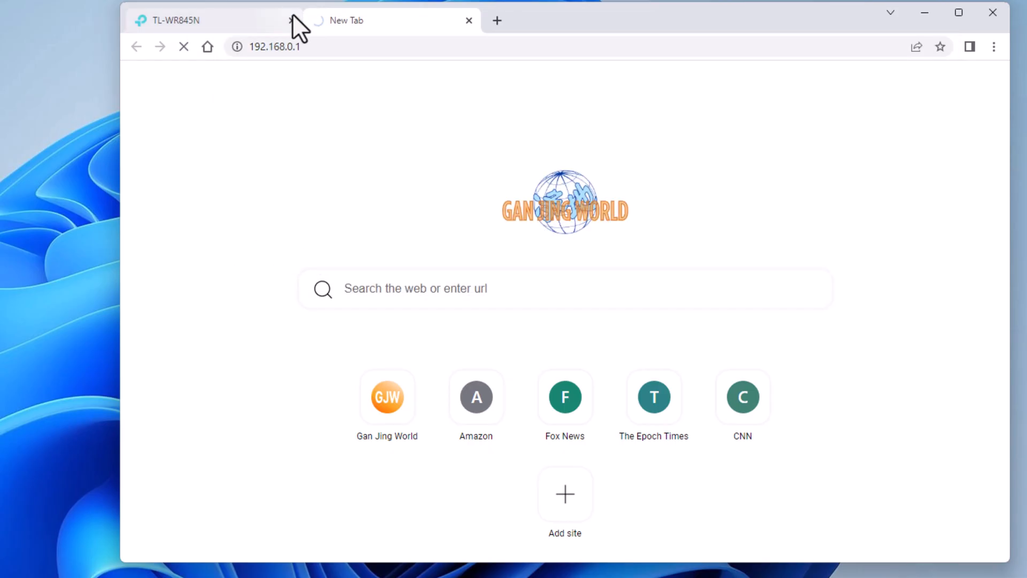
click(290, 20)
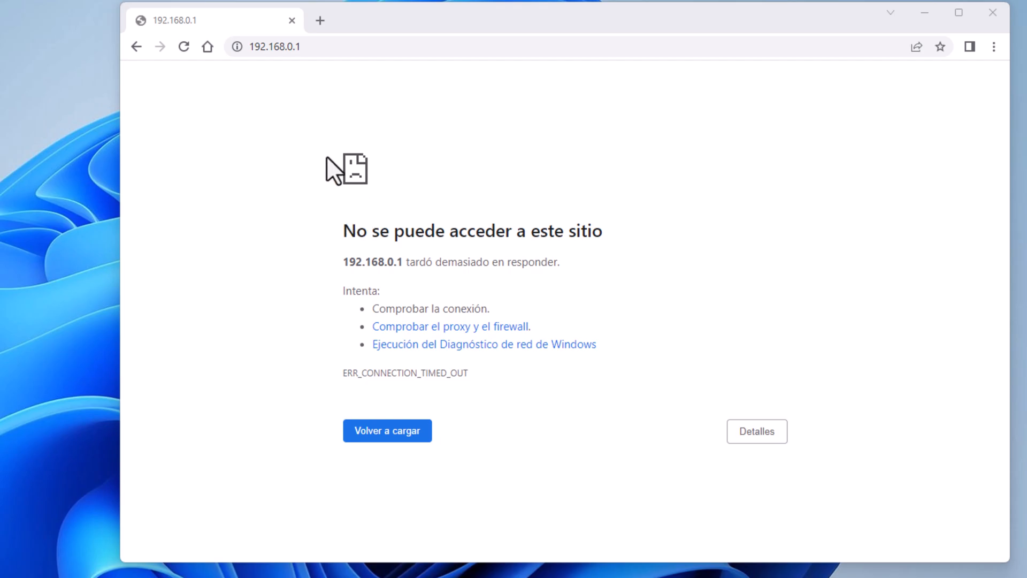
Load the ganjingworld.com homepage in a new tab and scroll its video feed.
click(497, 21)
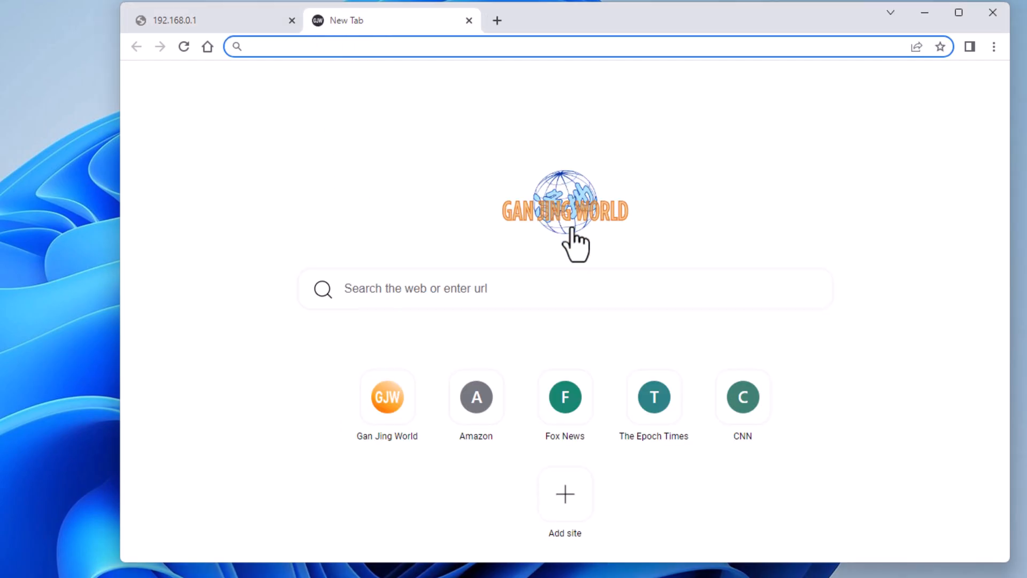
click(565, 209)
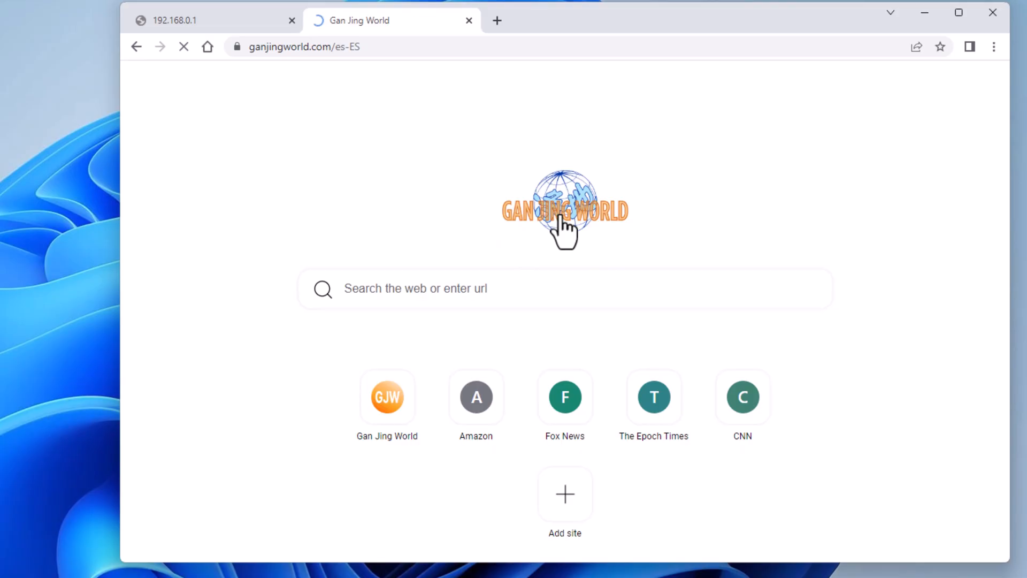
click(564, 210)
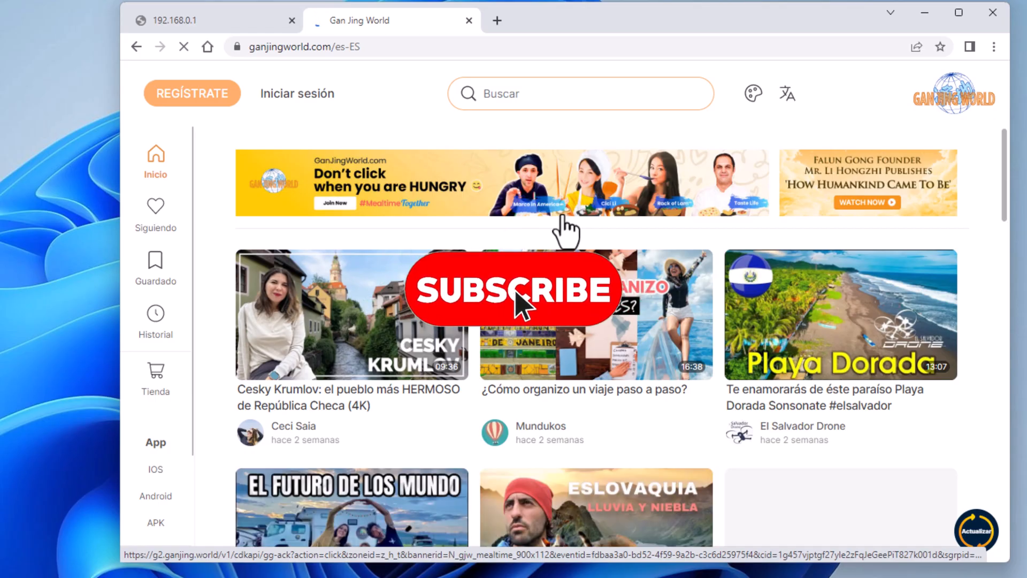
scroll(down, 3)
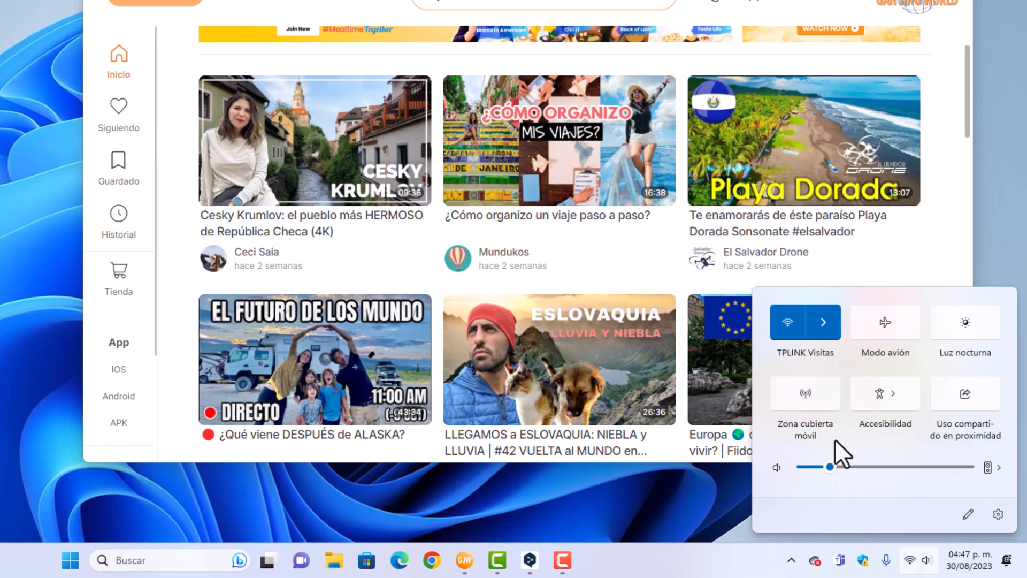
Switch the laptop's Wi-Fi from the guest network to 'Tu Router TPLINK'.
click(831, 322)
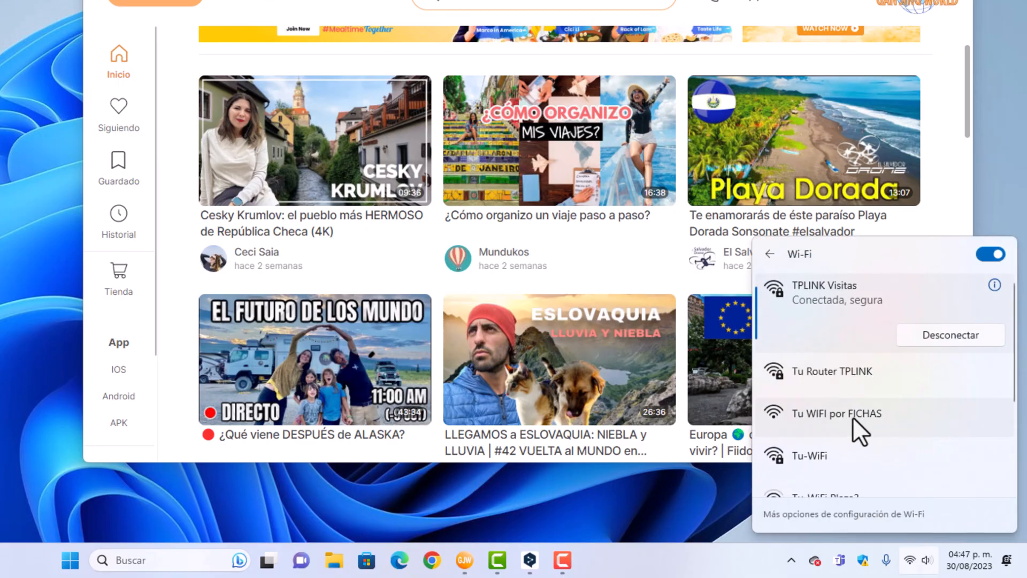
click(832, 371)
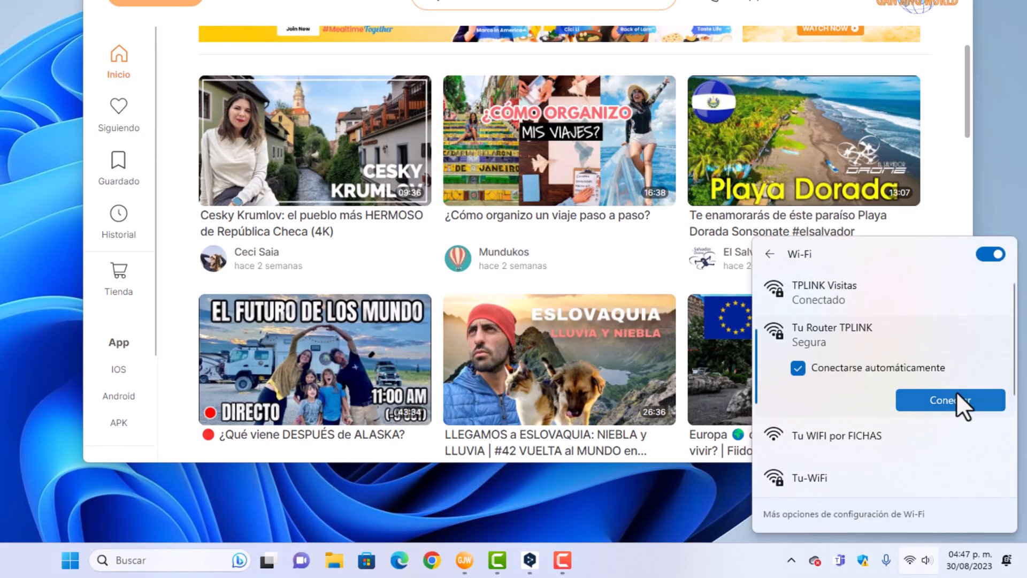
click(950, 400)
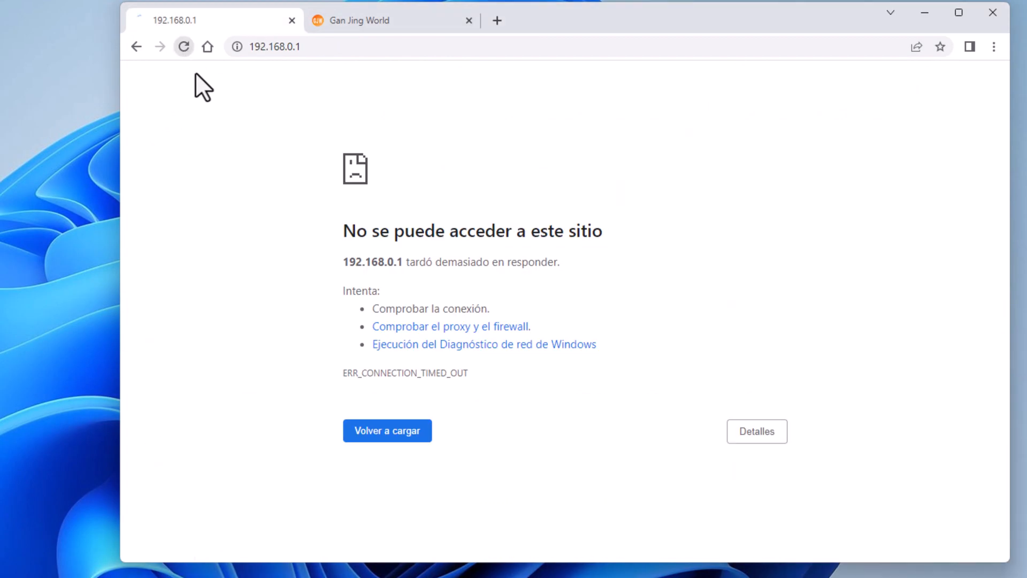
Reload the router admin page and go to System Tools > Password.
click(183, 46)
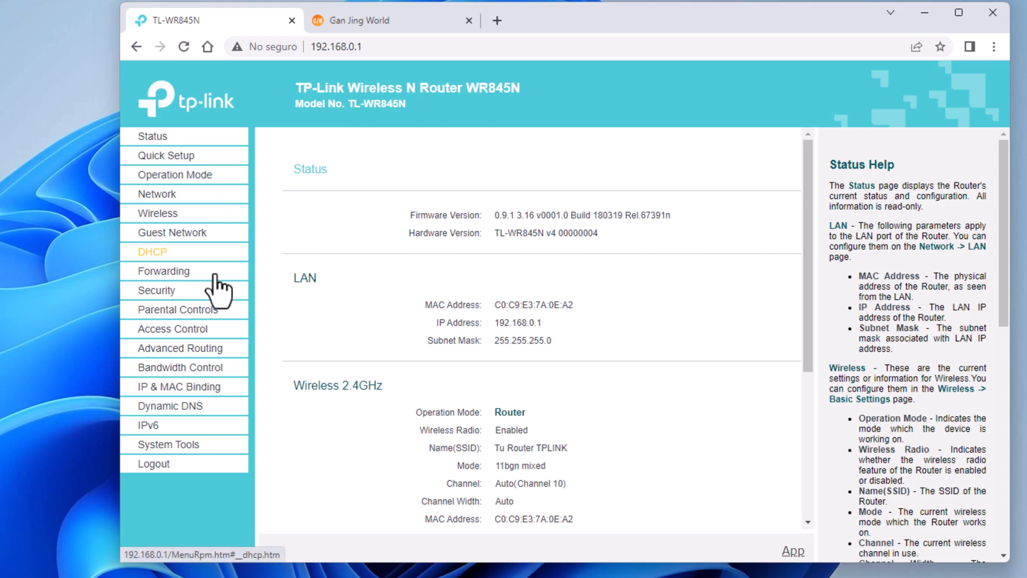
mouse_move(149, 424)
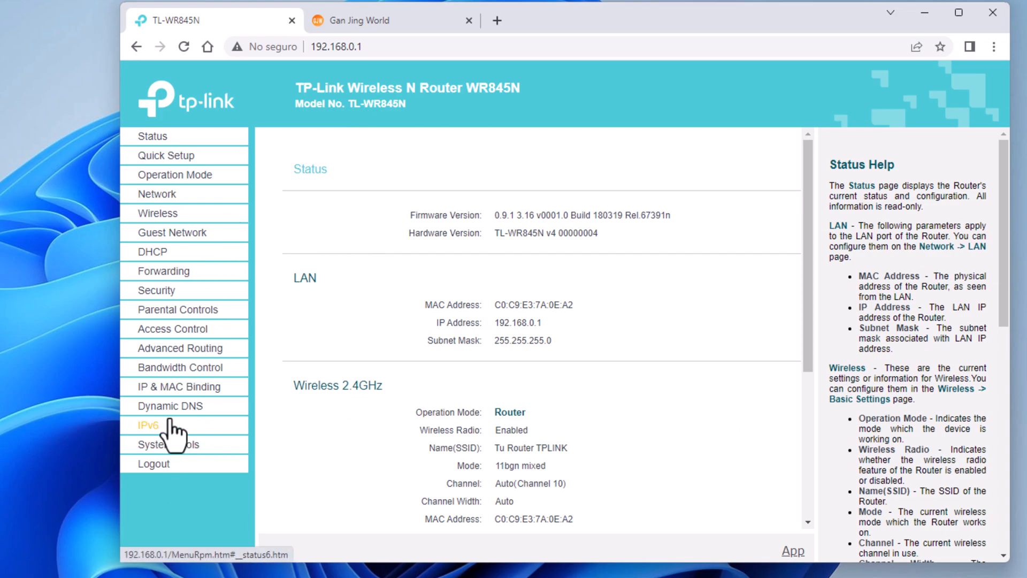
click(168, 444)
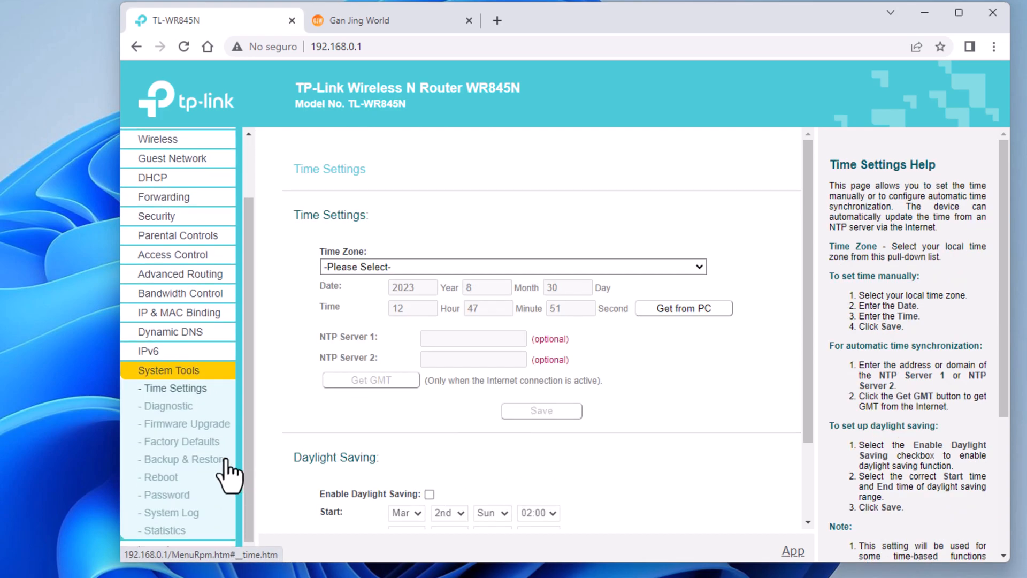
click(167, 494)
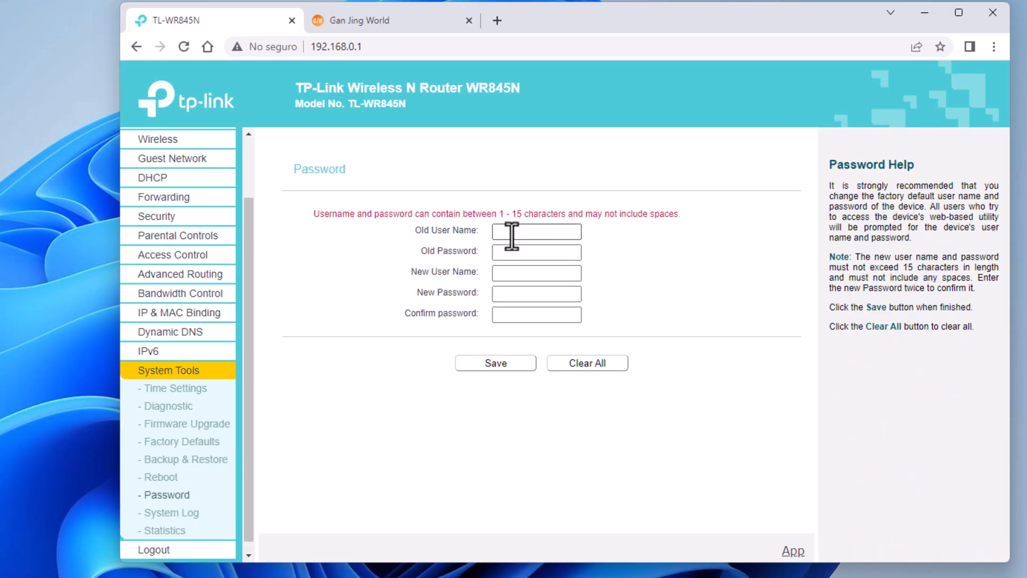
Enter the old admin credentials, keep user name 'admin', and save a new confirmed password.
click(536, 230)
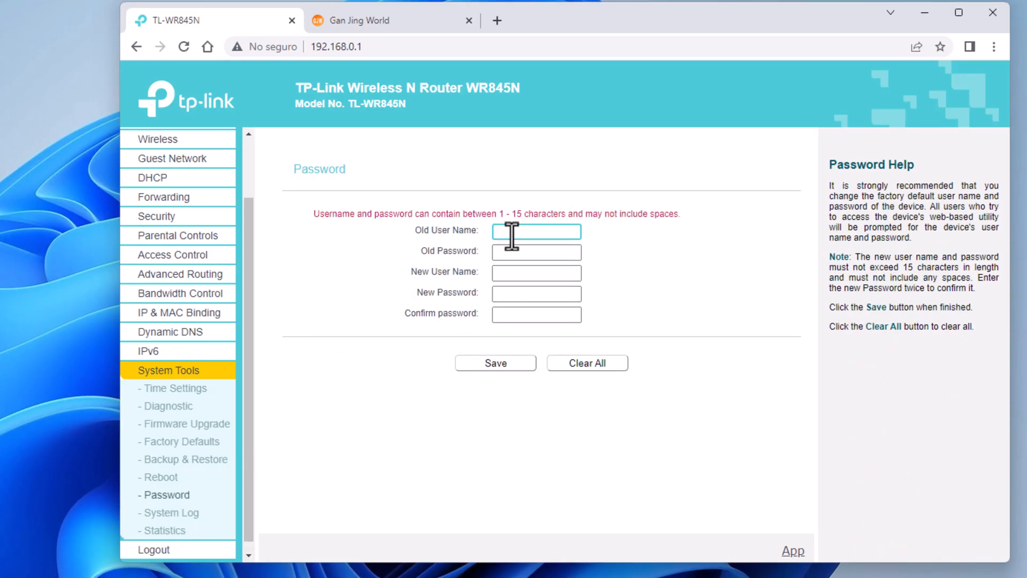
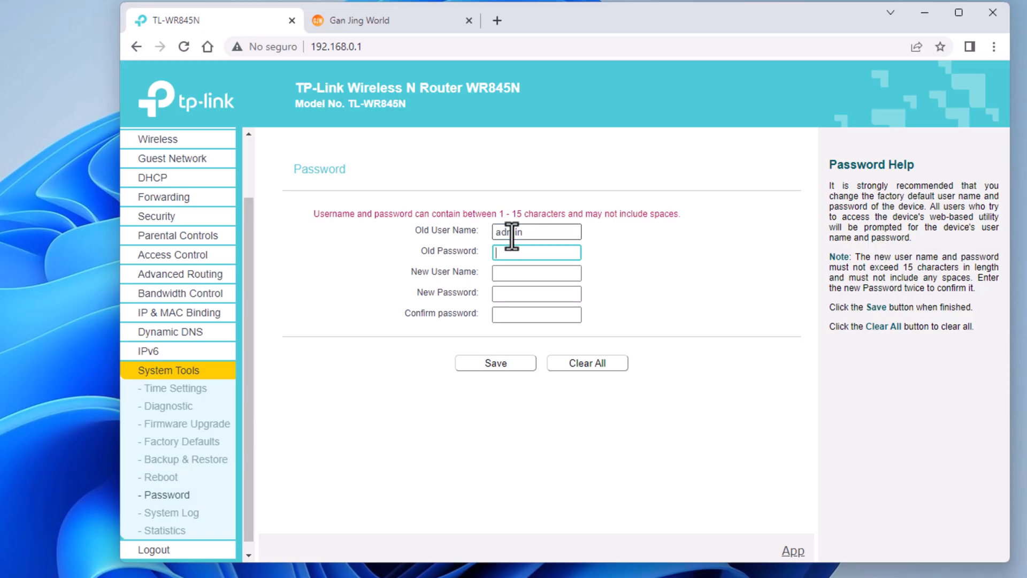
text(•)
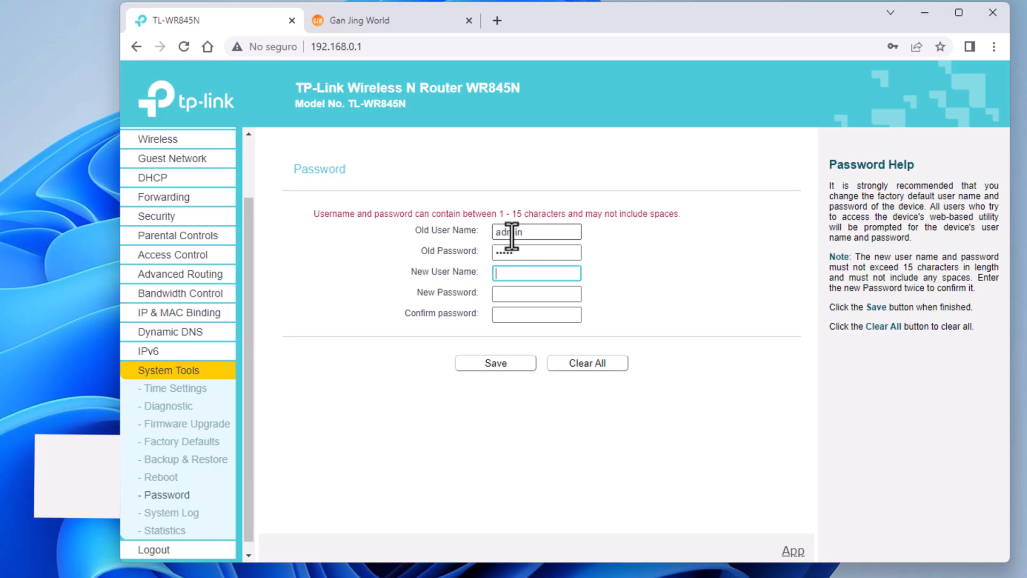
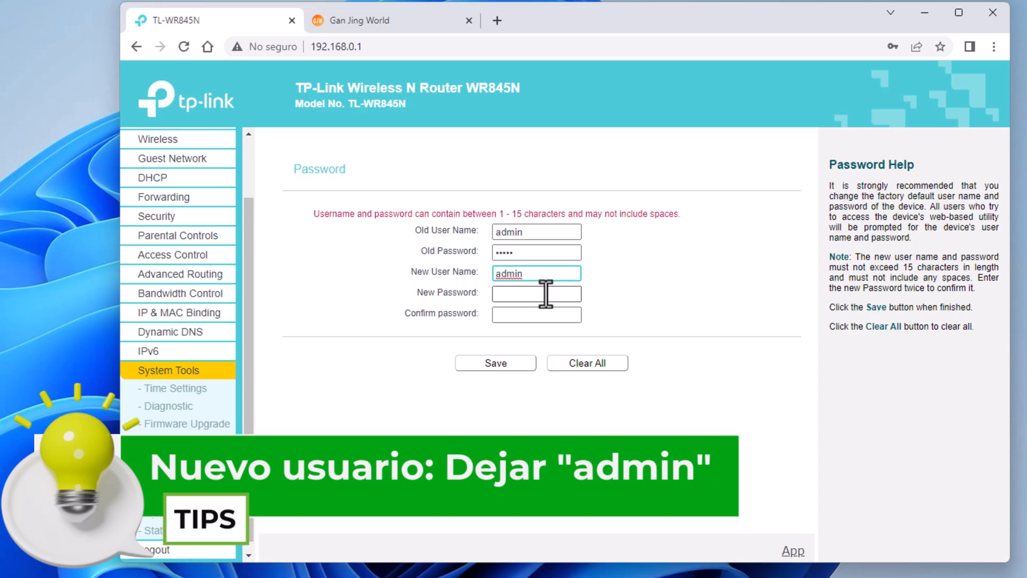
click(536, 293)
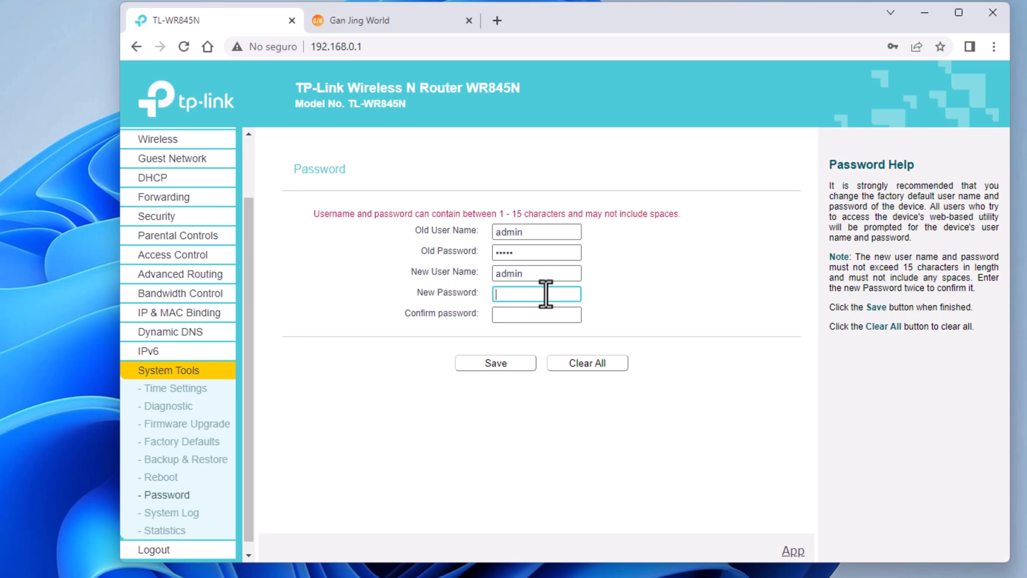
text(••••••••)
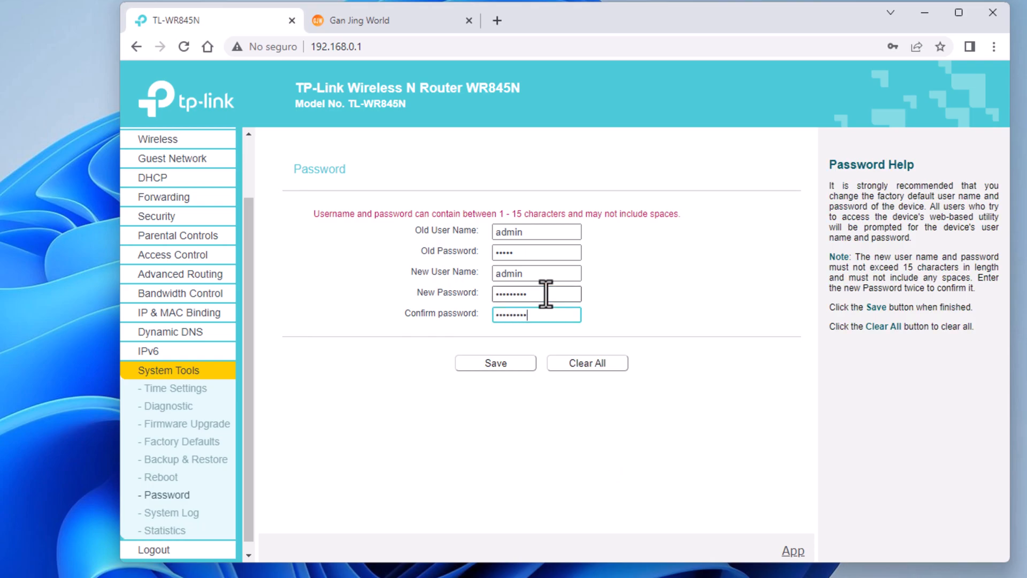
click(494, 363)
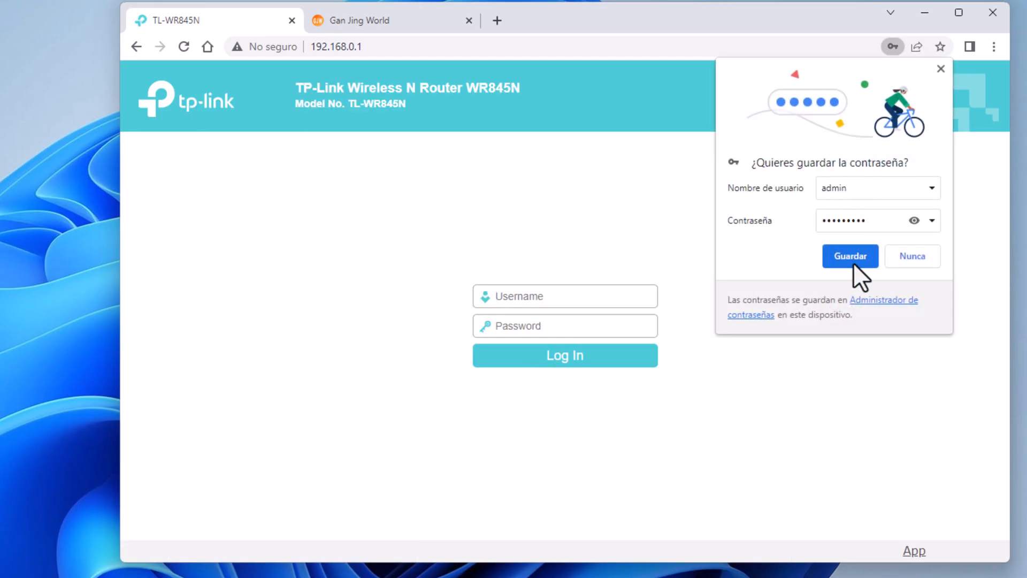
Save the new password in Chrome and log in with the autofilled admin entry.
click(849, 256)
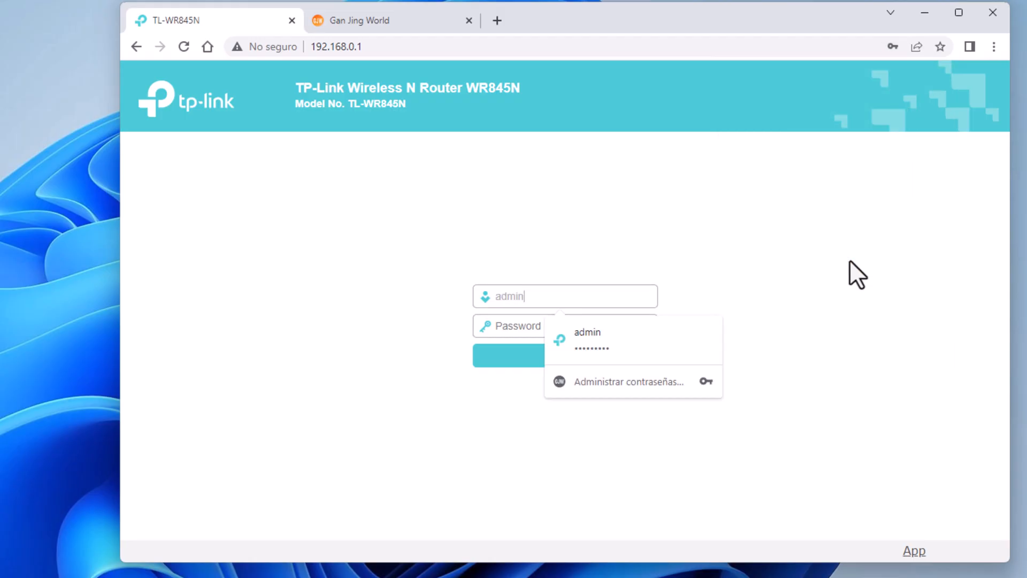
click(593, 340)
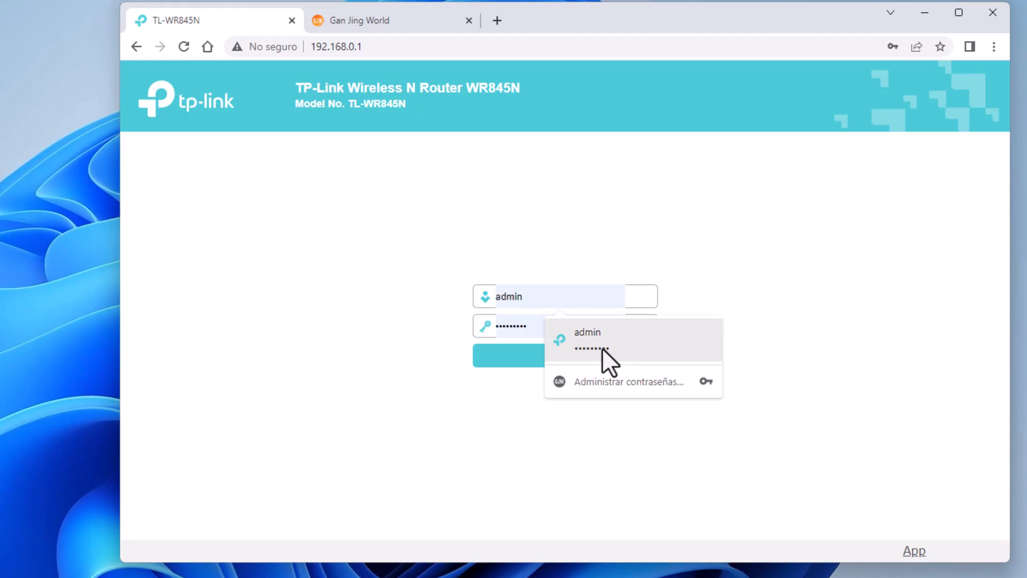
click(564, 355)
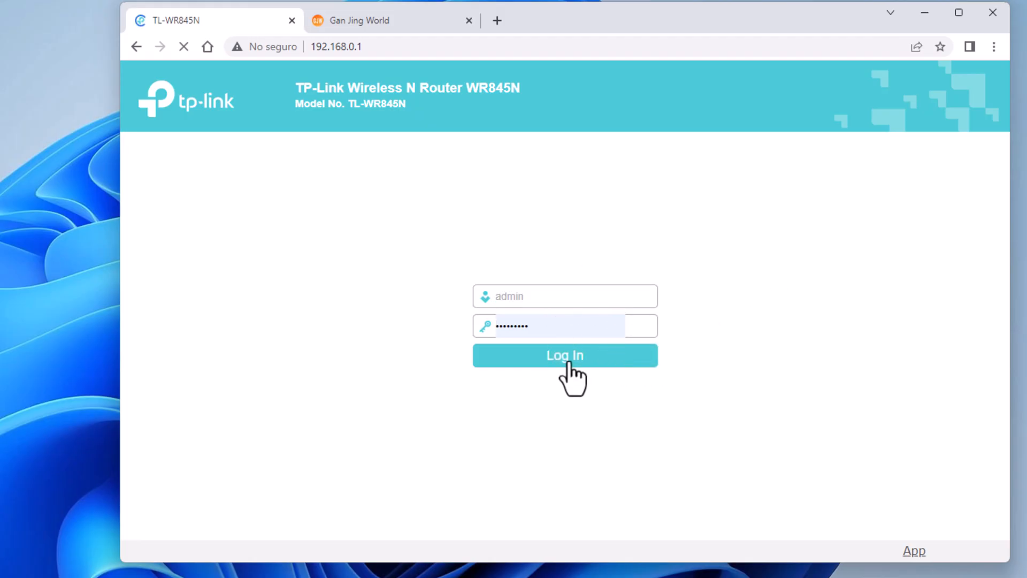
click(565, 355)
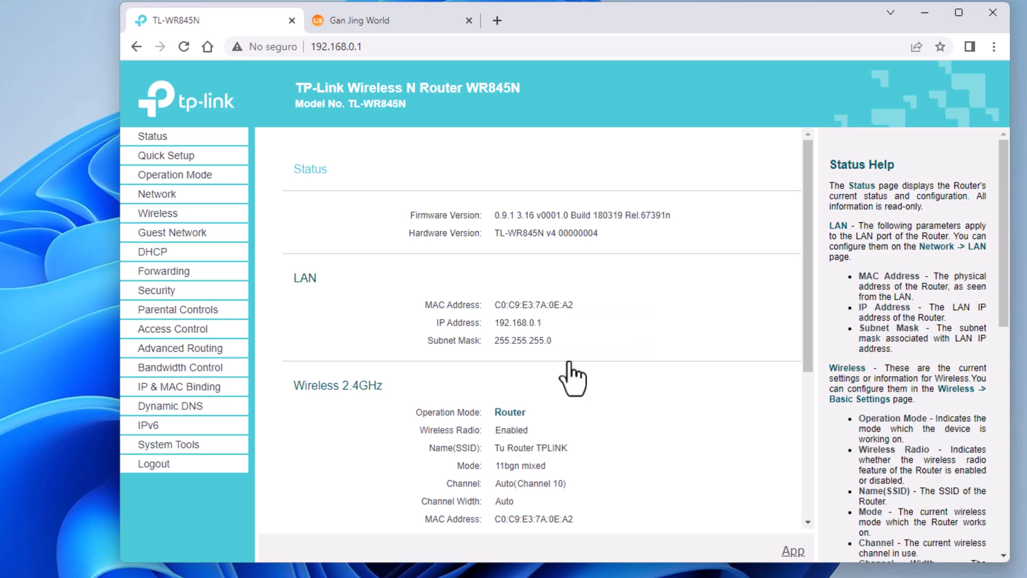